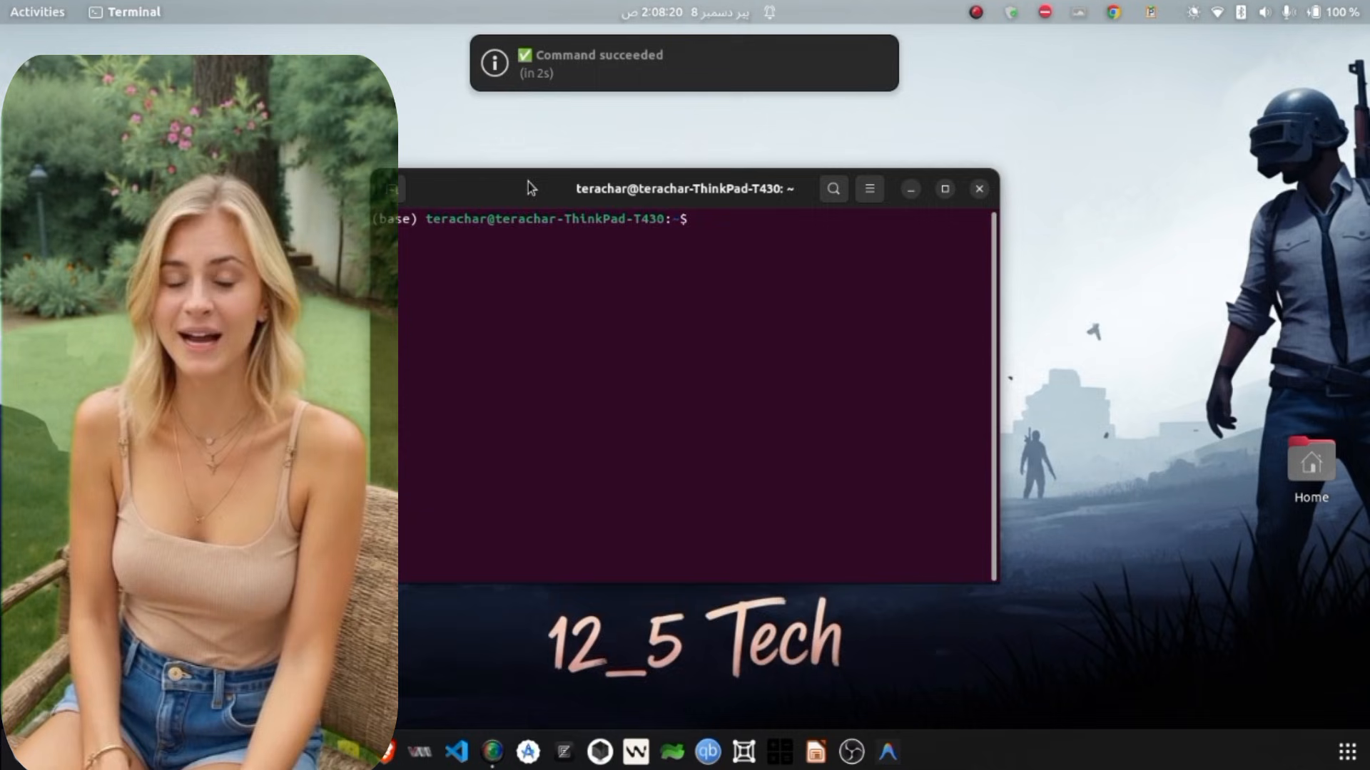
Lower the terminal window and launch scrcpy to mirror the phone
left_click_drag(682, 188, 694, 311)
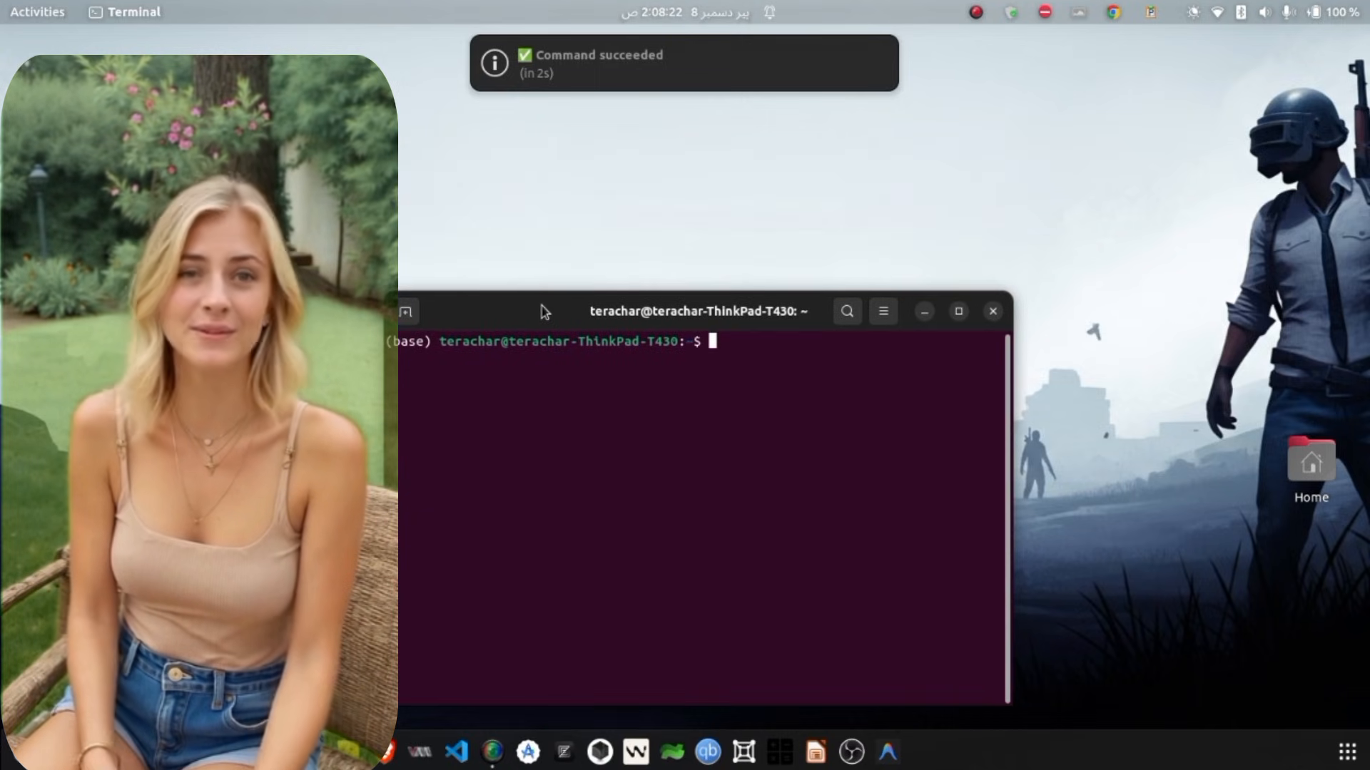
type("scrcpy")
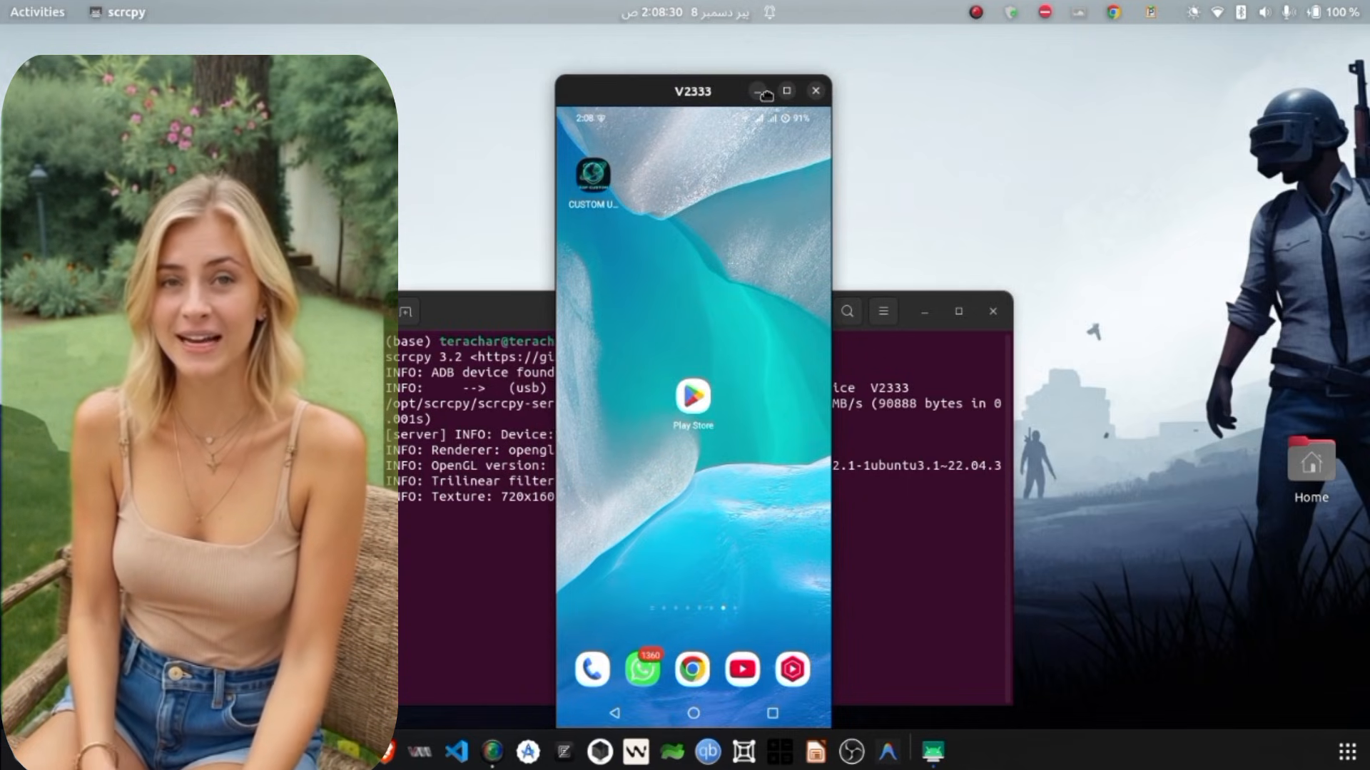
Move the V2333 phone mirror to the right edge and set it Always on Top
left_click_drag(692, 91, 1190, 69)
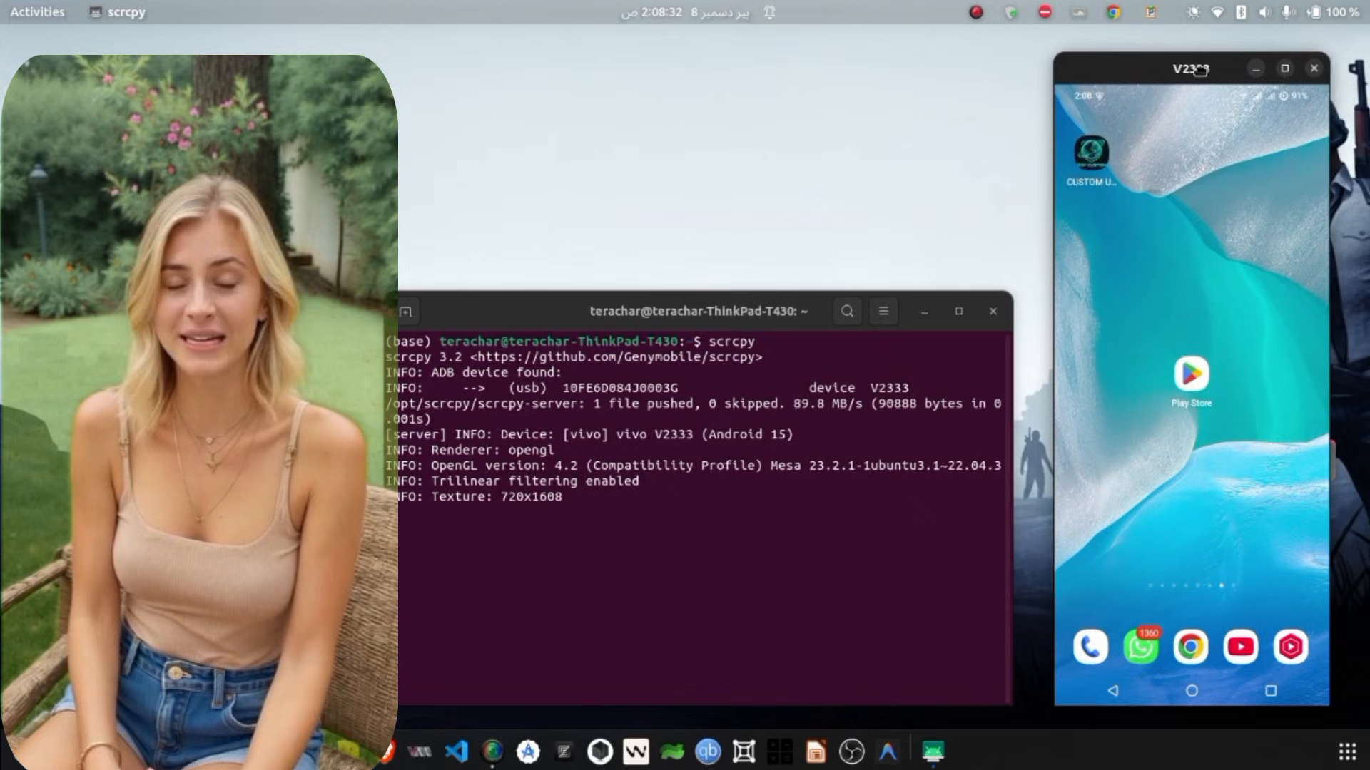
left_click(1188, 67)
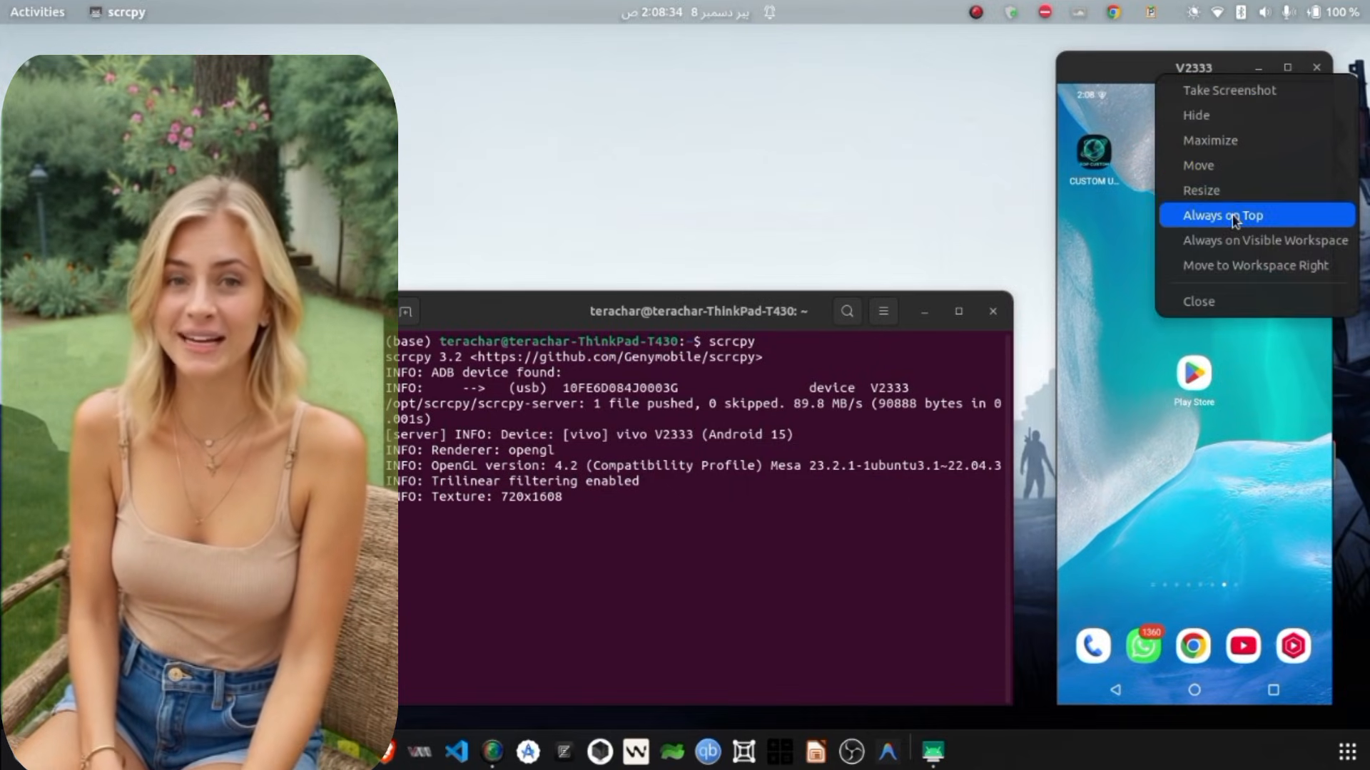
left_click(1221, 215)
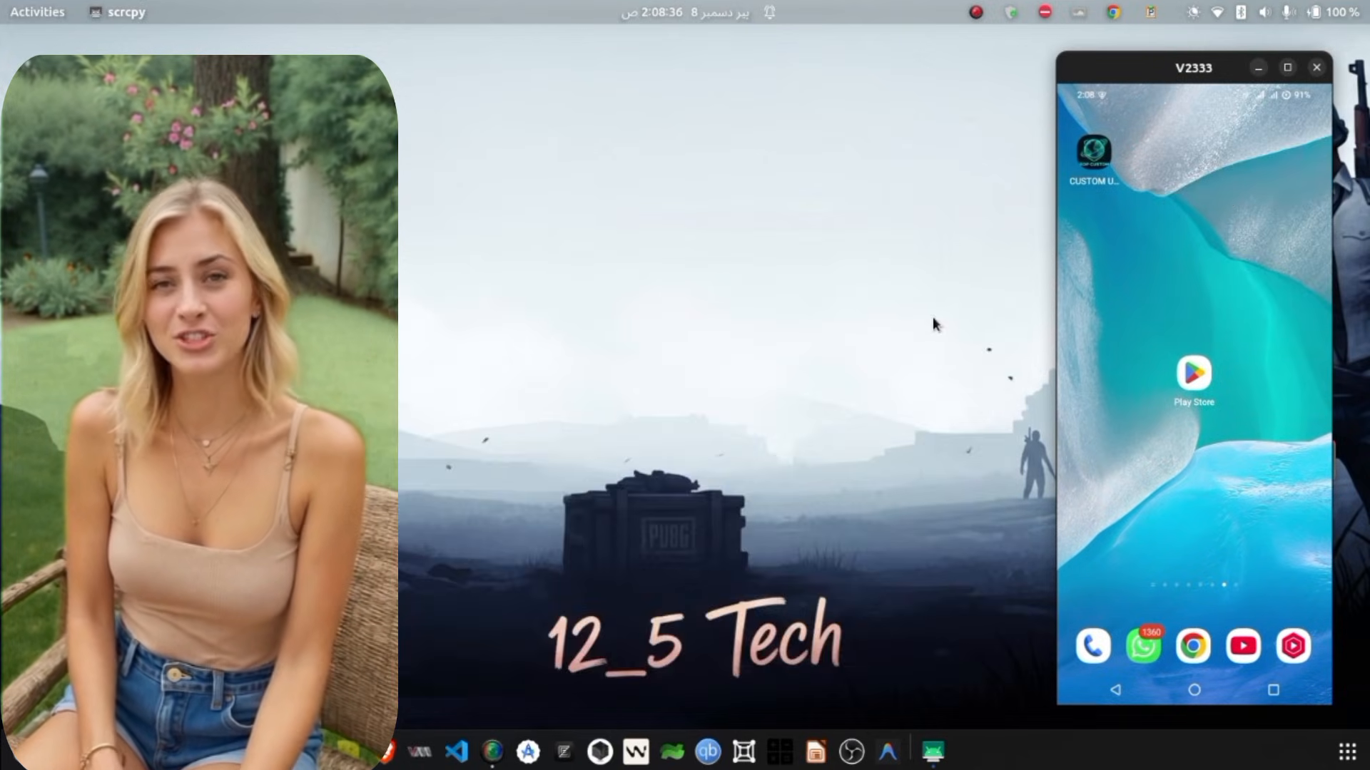
mouse_move(912, 241)
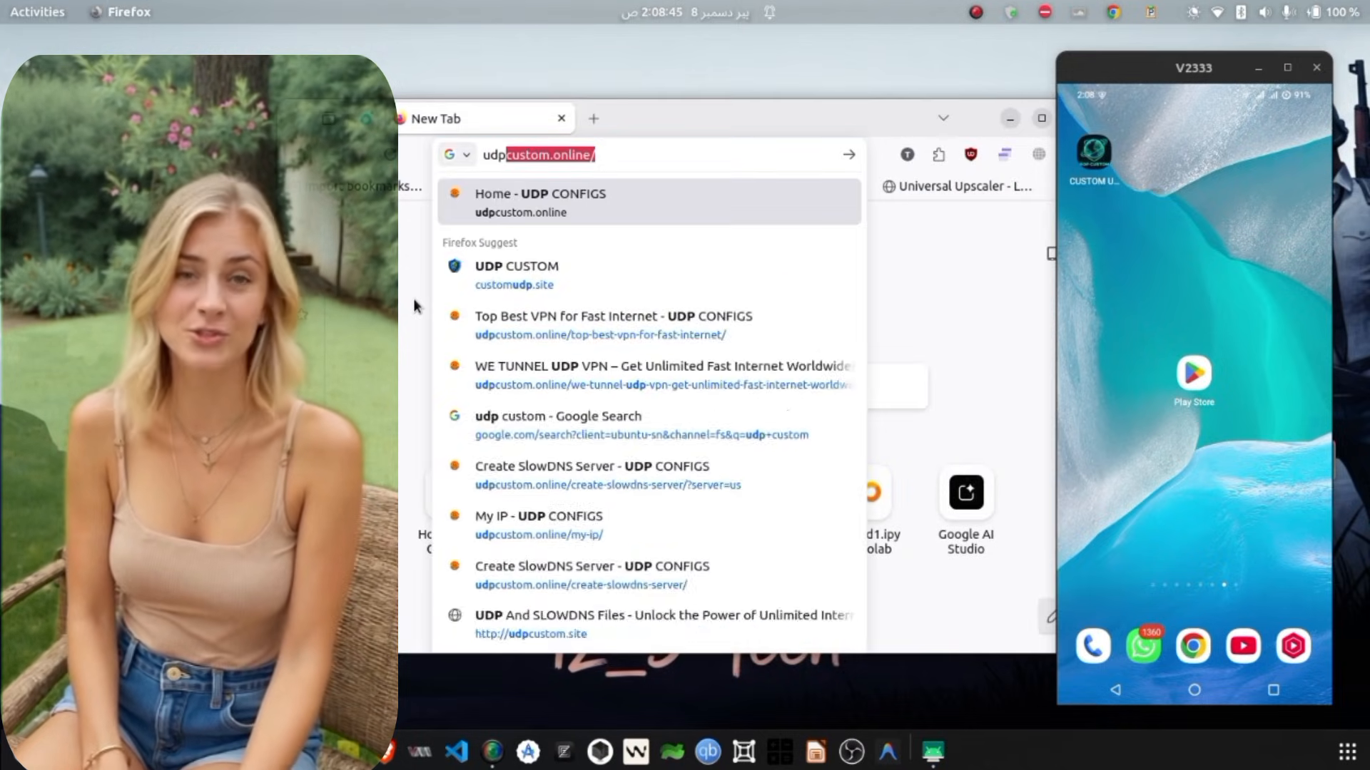
Go to udpcustom.online and open its Top Best VPN for Fast Internet page
type("udp cus")
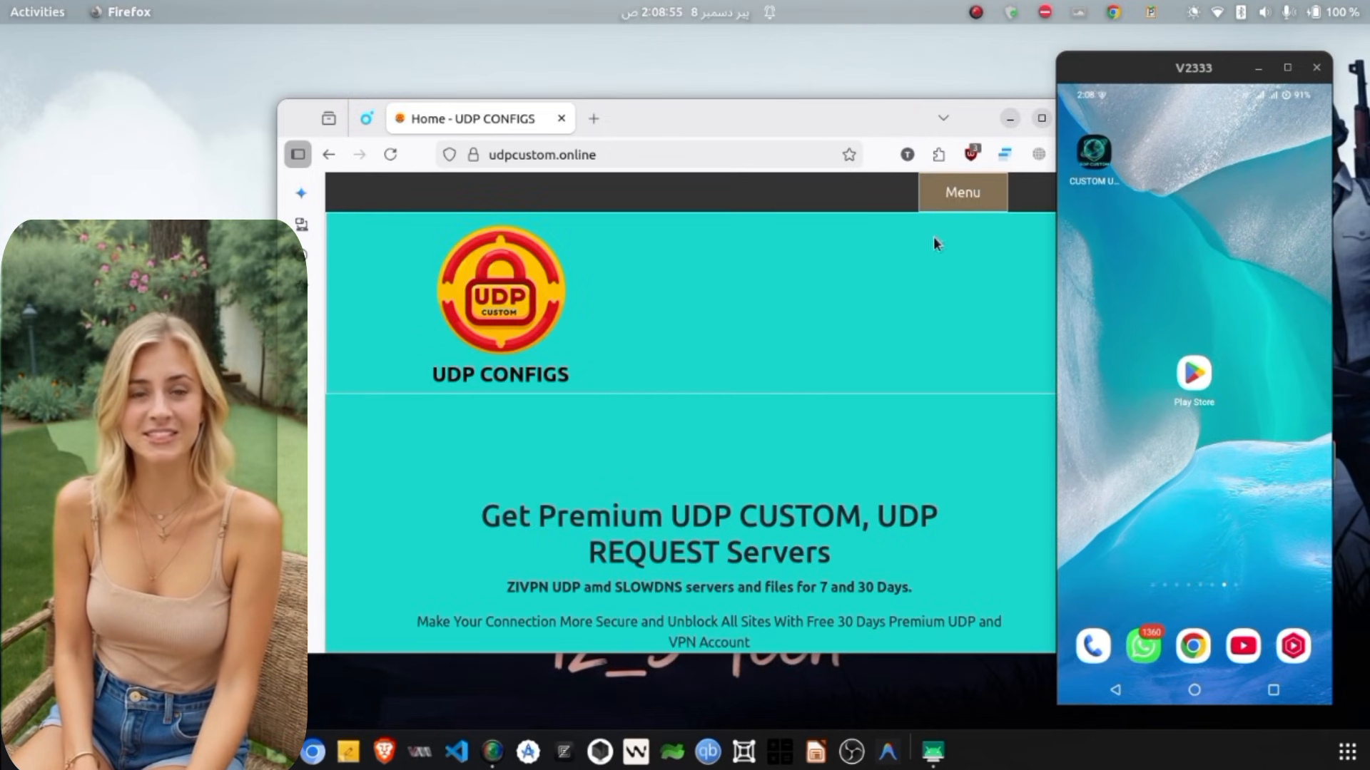
left_click(962, 191)
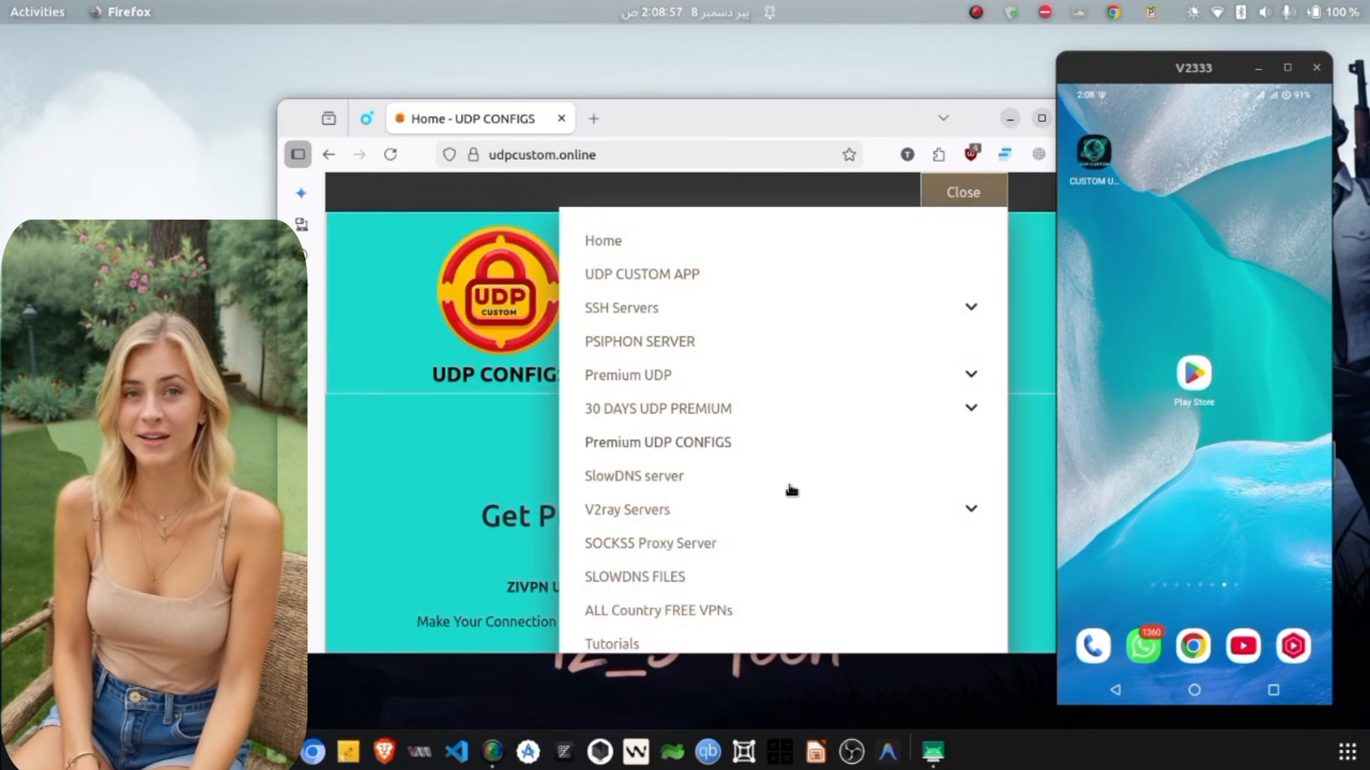
scroll("down", 3)
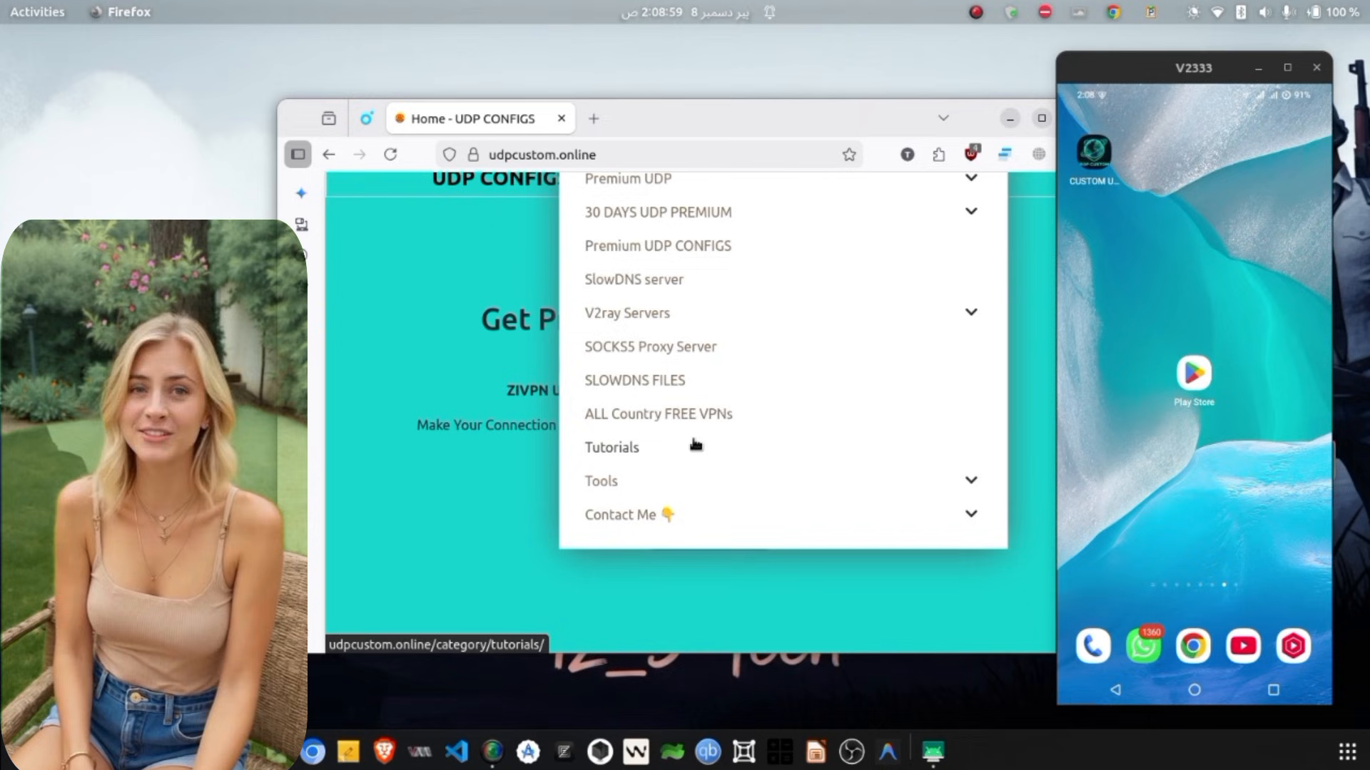
left_click(611, 448)
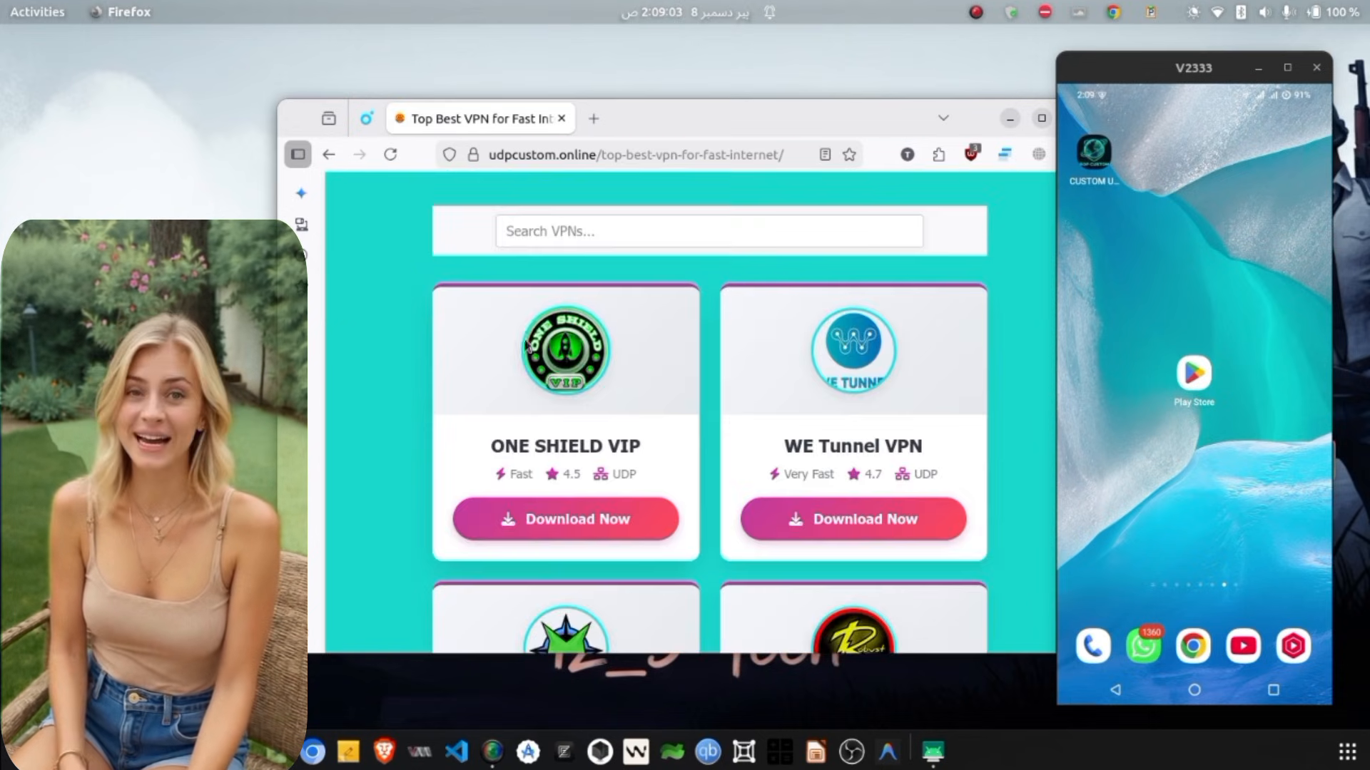
Search the VPN list for 'ml' and download ML UDP VPN
left_click(708, 231)
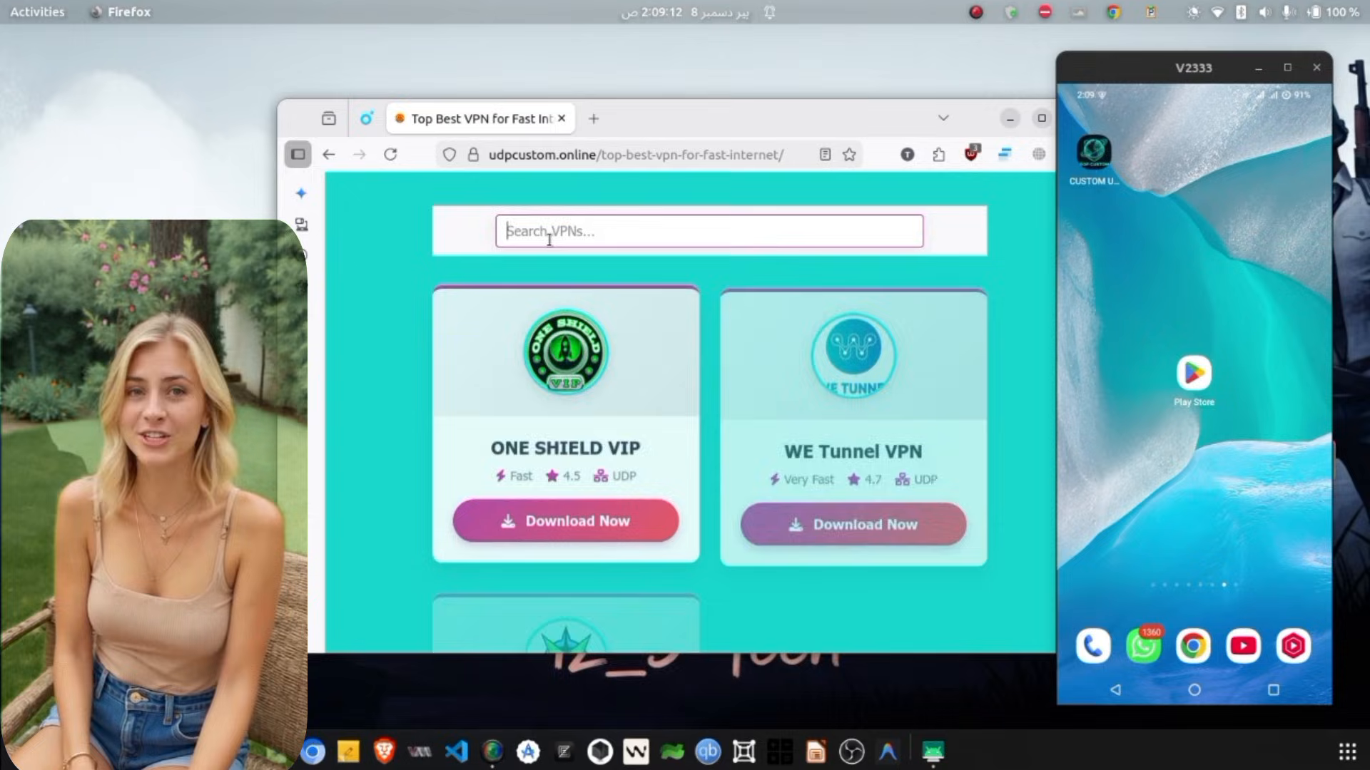
type("ml")
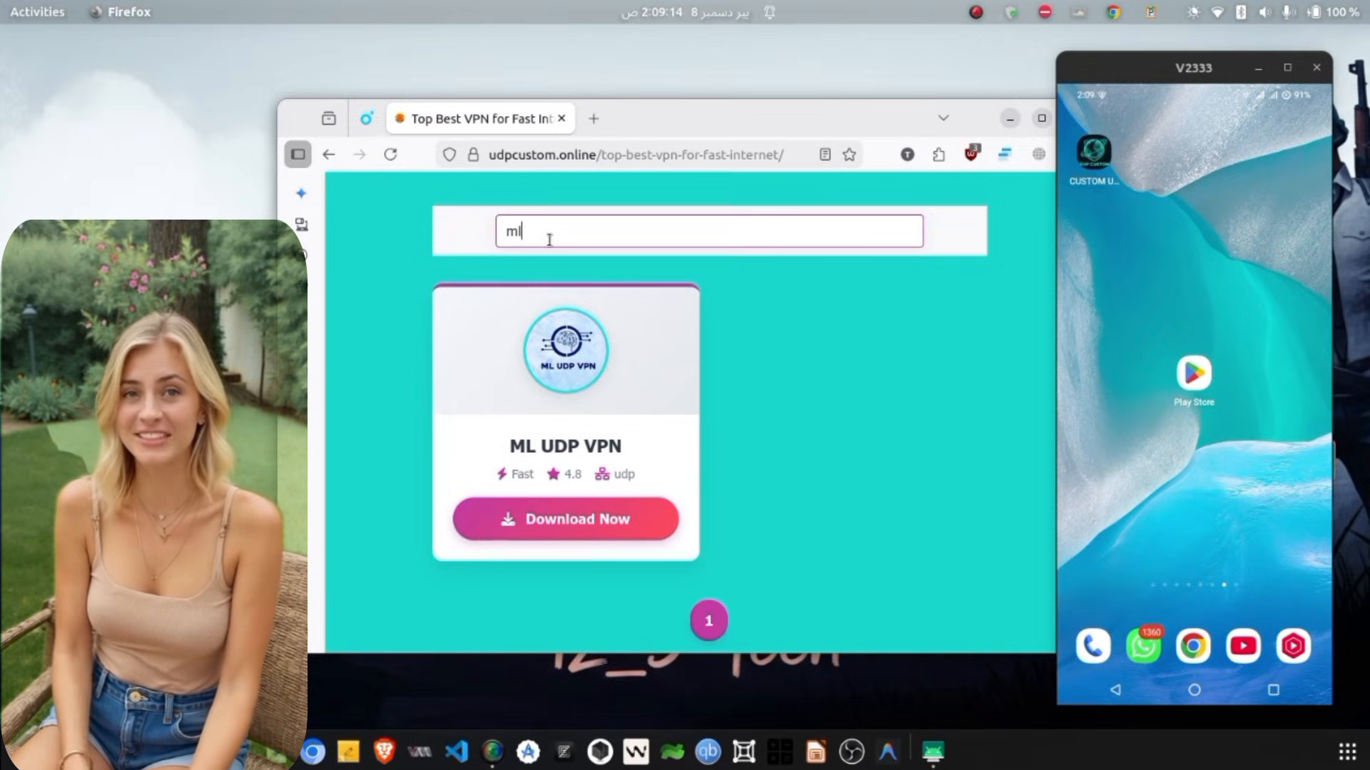
left_click(565, 519)
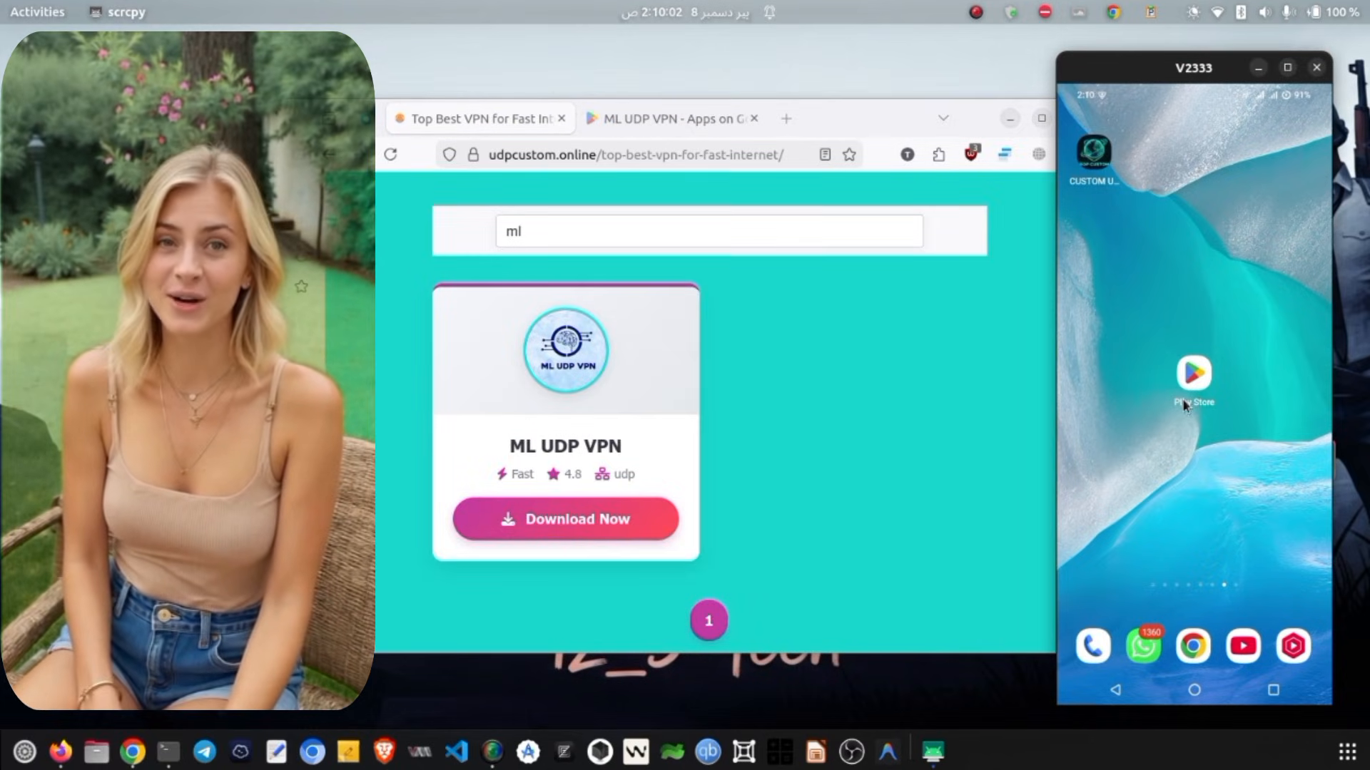
Open ML UDP VPN's Play Store listing on the phone and launch the app
left_click(1194, 374)
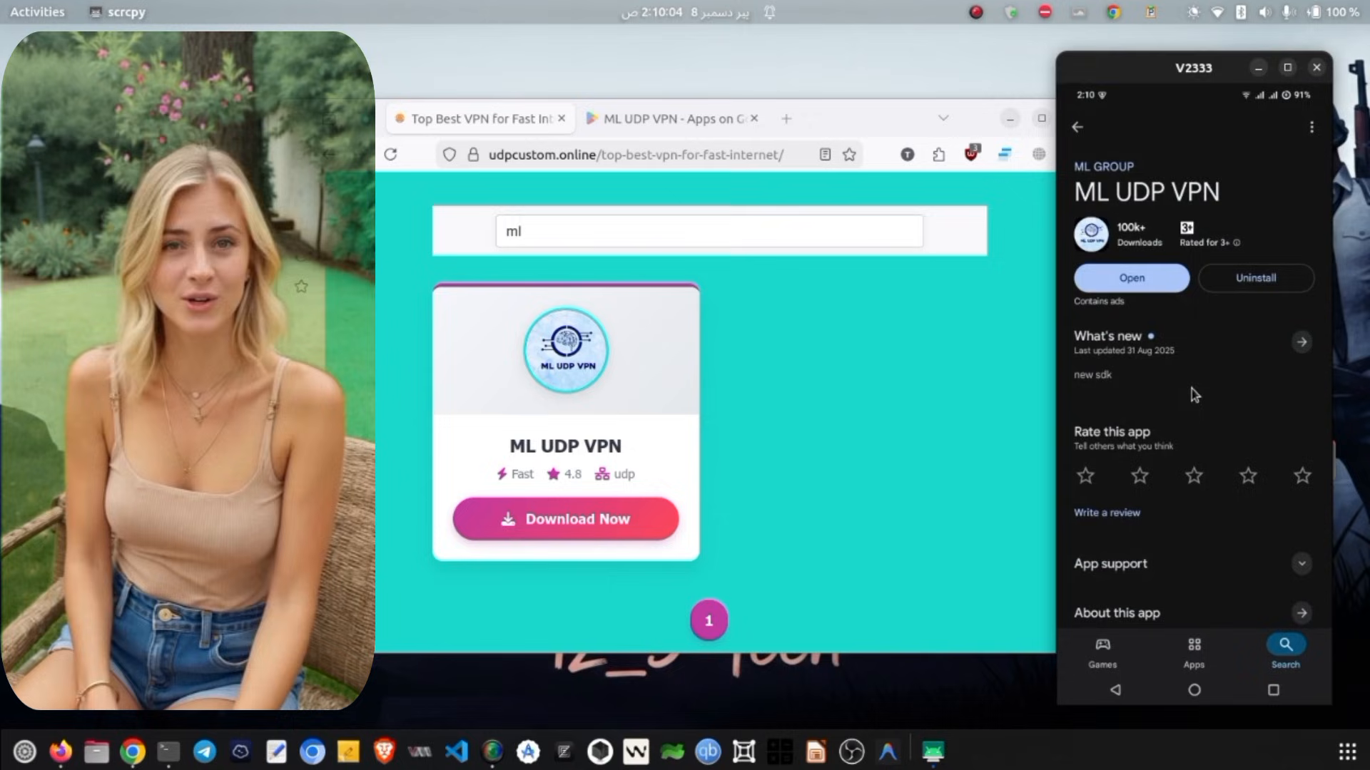
scroll("down", 3)
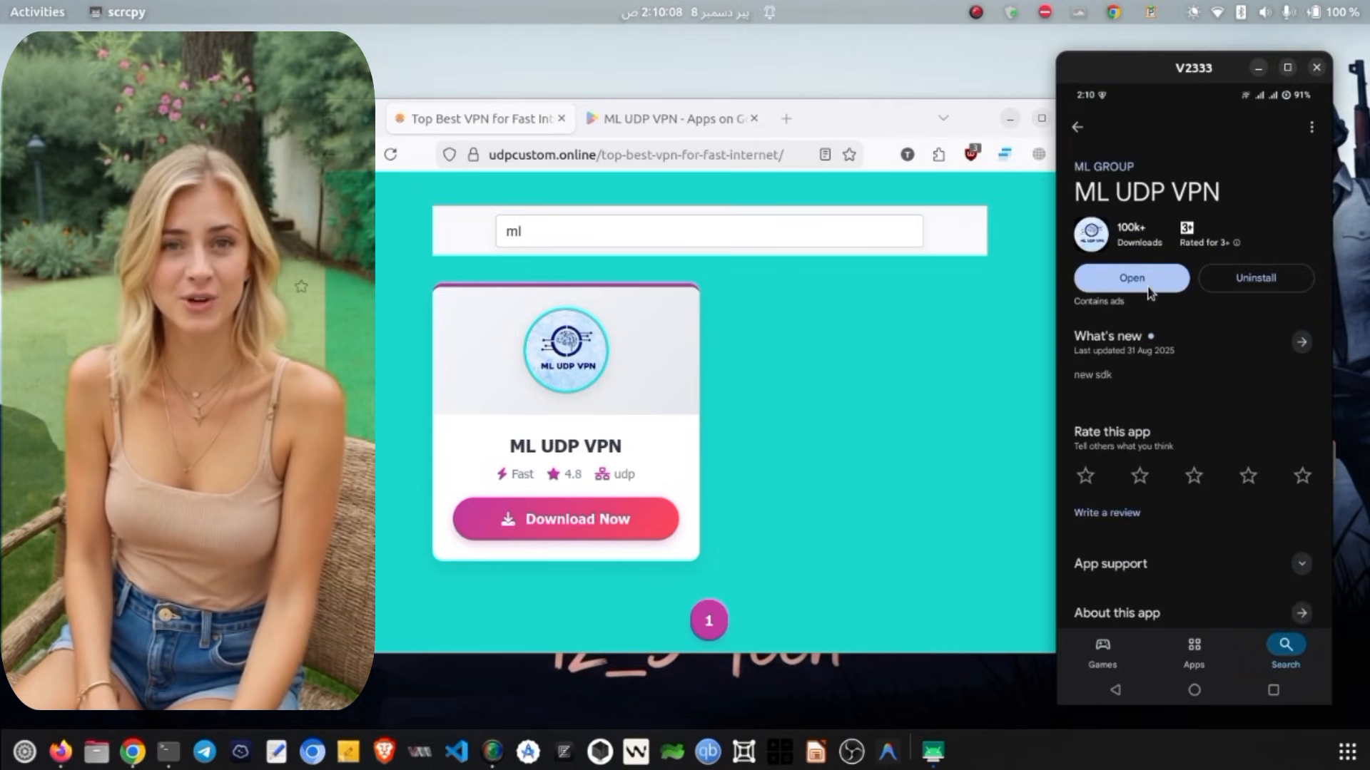
left_click(1130, 277)
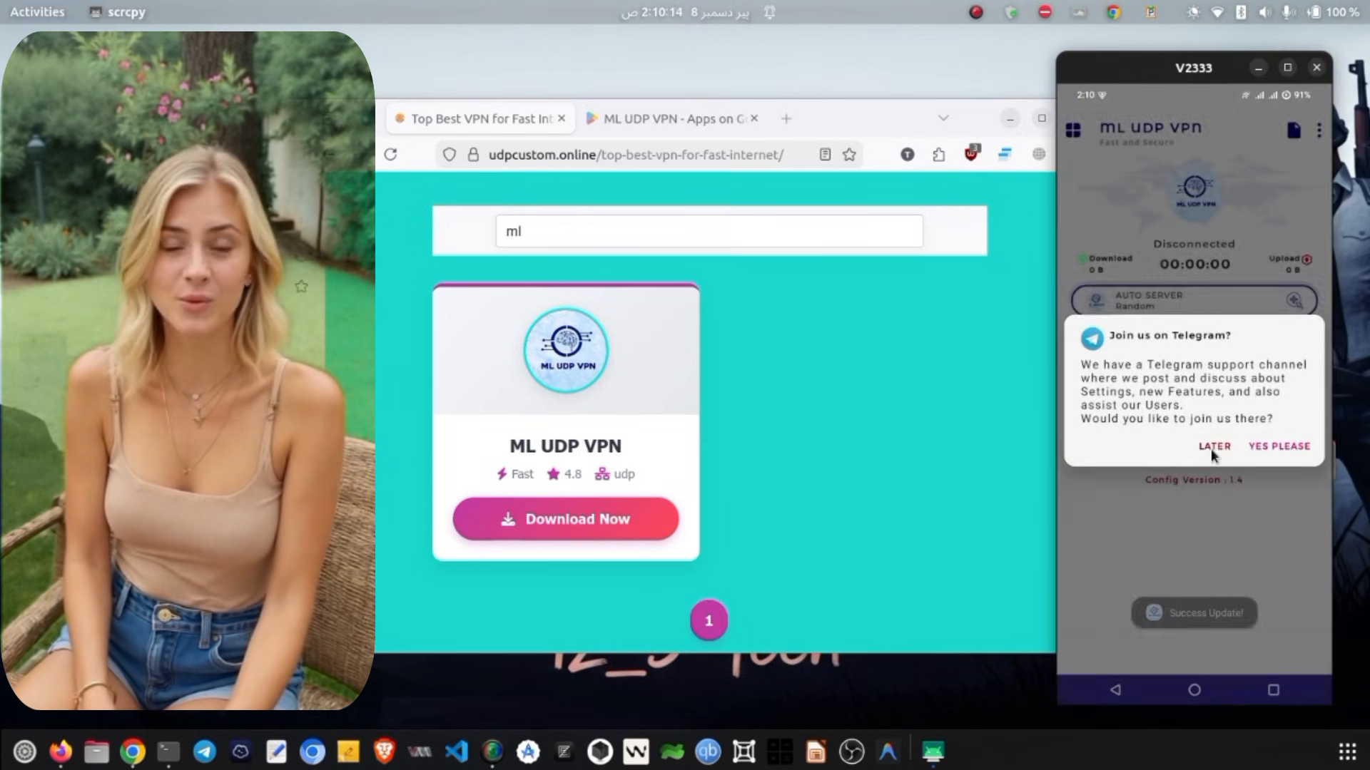
Postpone the Telegram prompt, give data consent, and choose SERVER VIP UDP Premium
left_click(1214, 446)
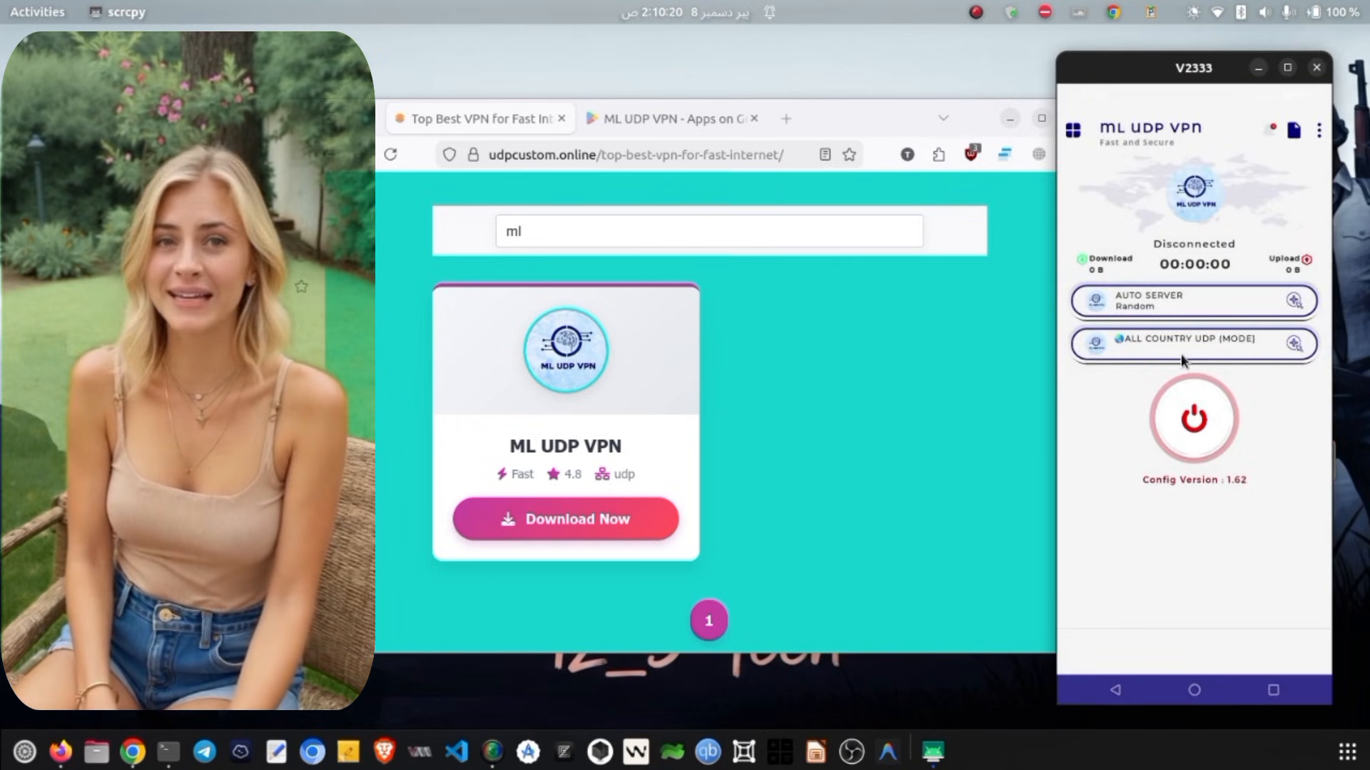
left_click(1191, 344)
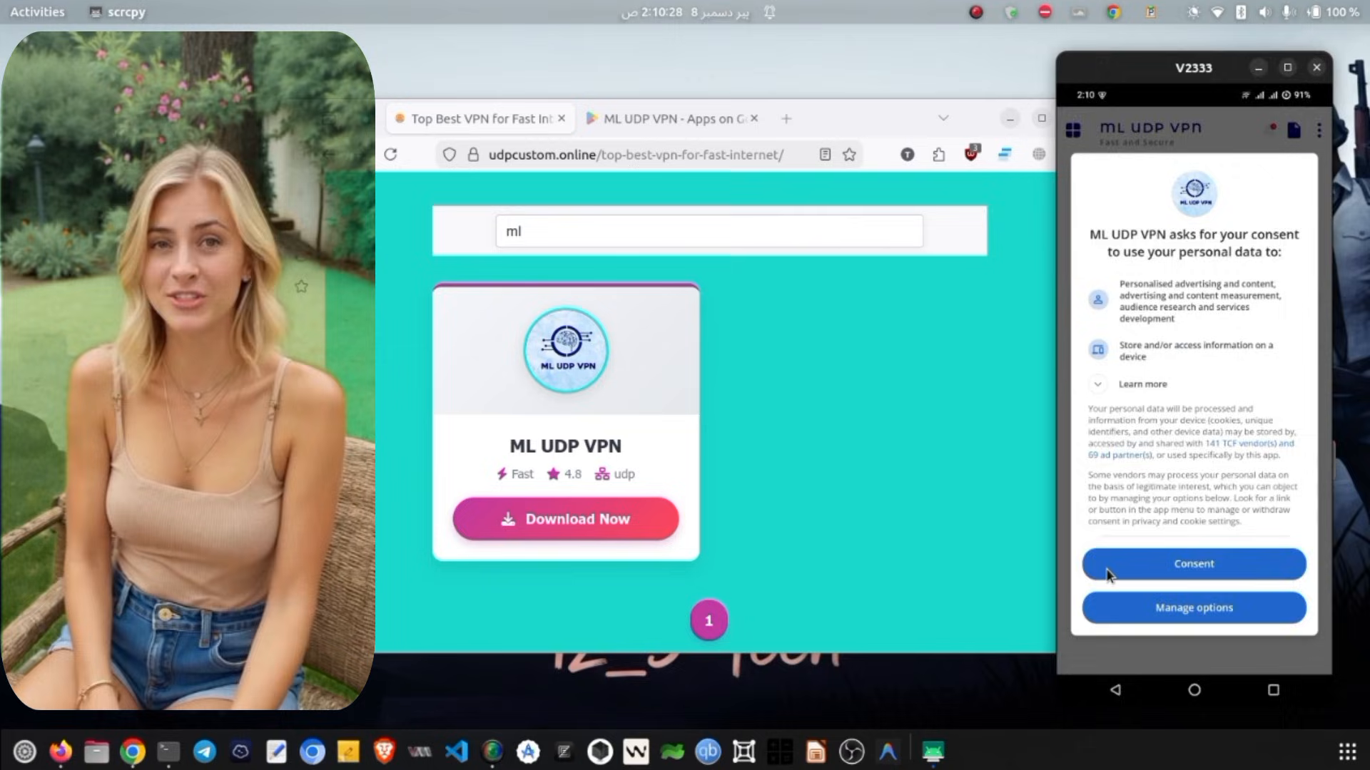
left_click(1192, 564)
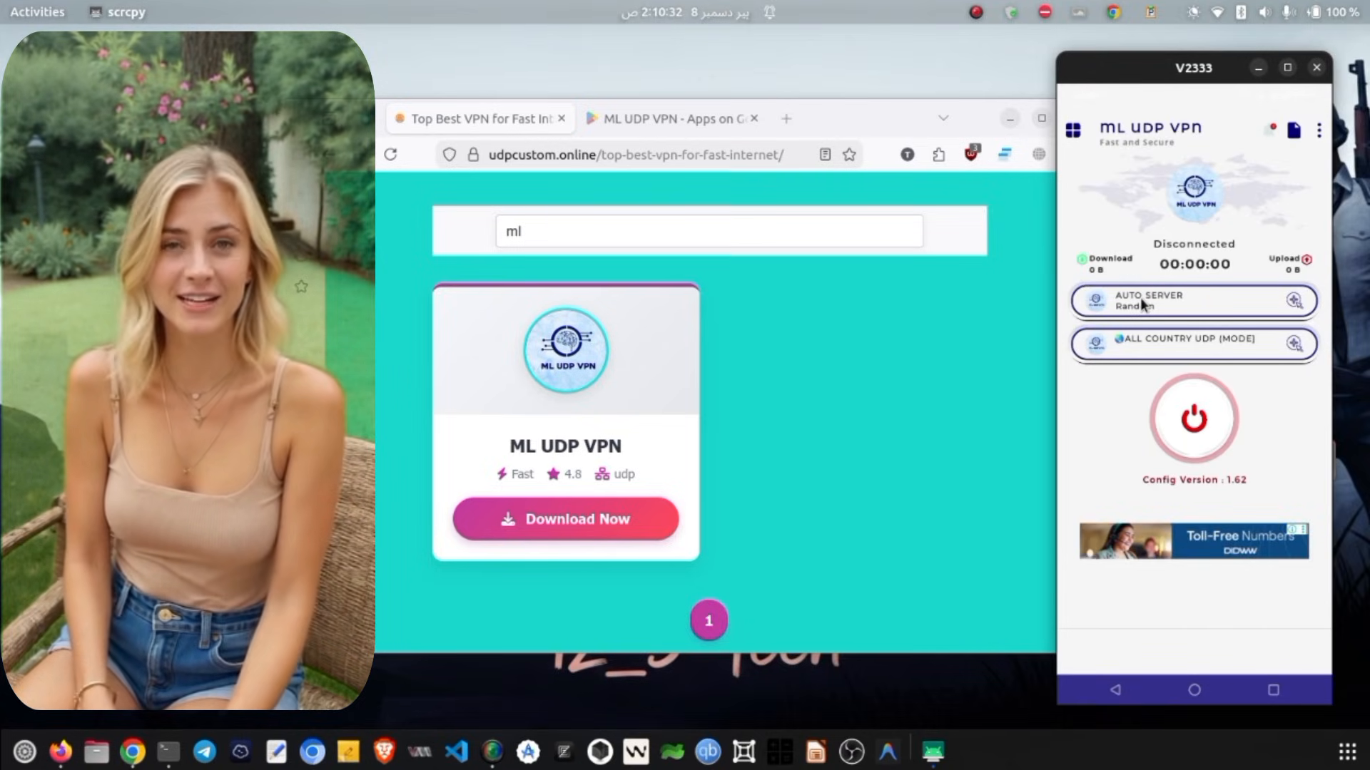
left_click(1192, 300)
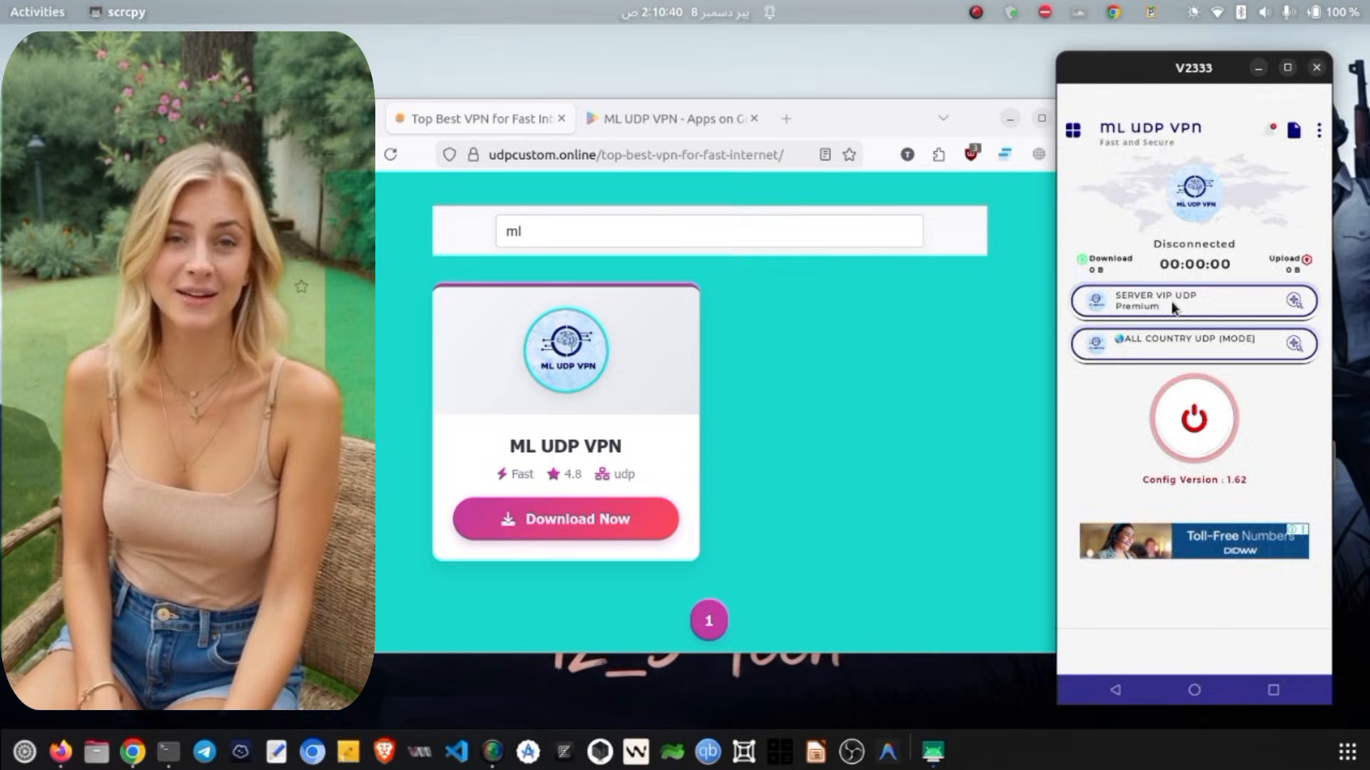
left_click(1193, 300)
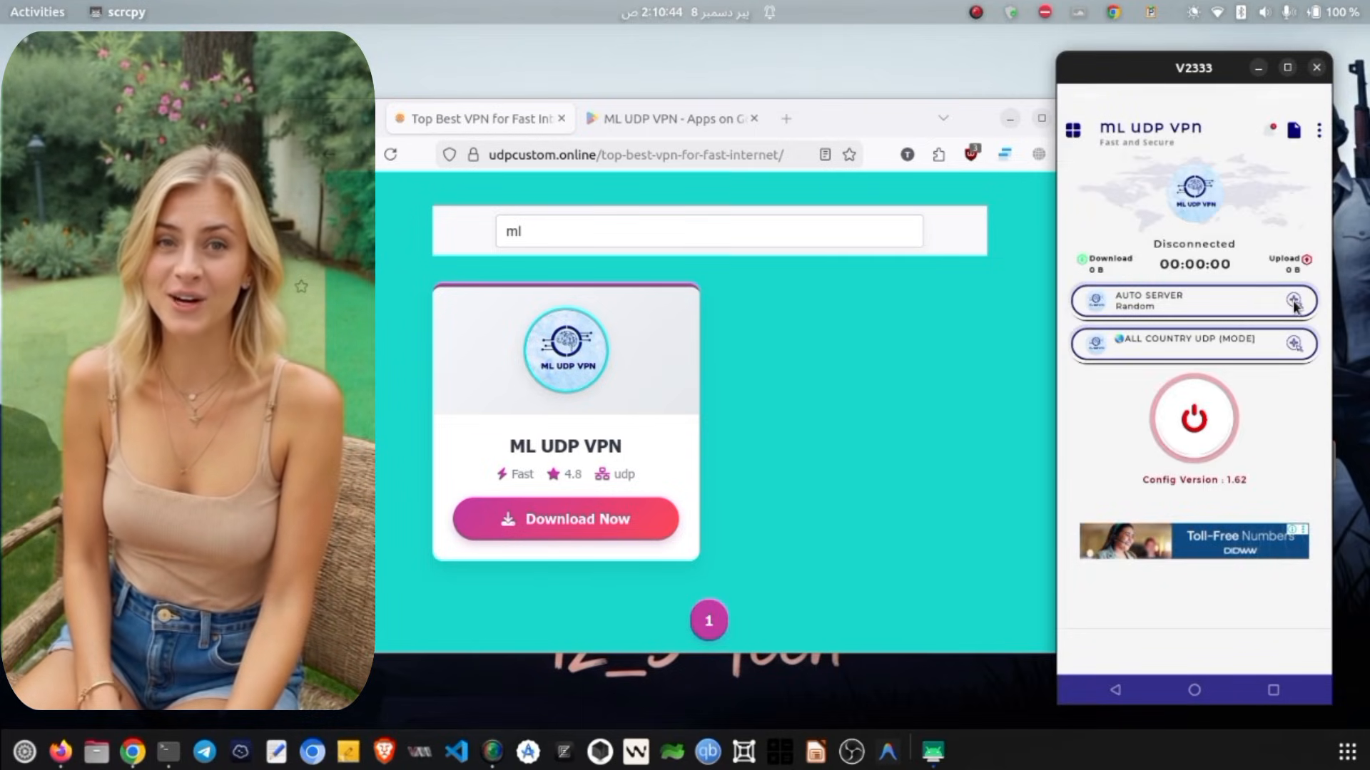
Open the add-server form and set its protocol to v2ray after trying SSH
left_click(1296, 300)
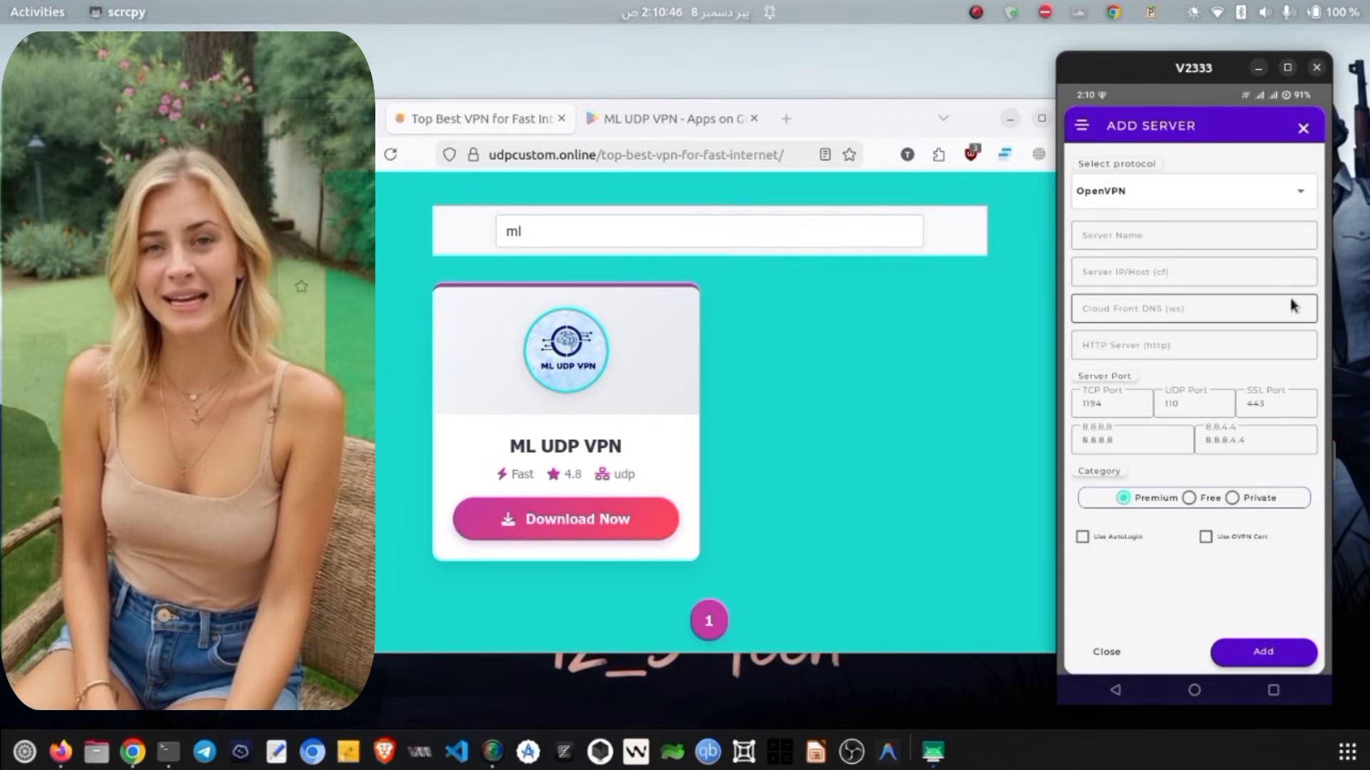
left_click(1191, 191)
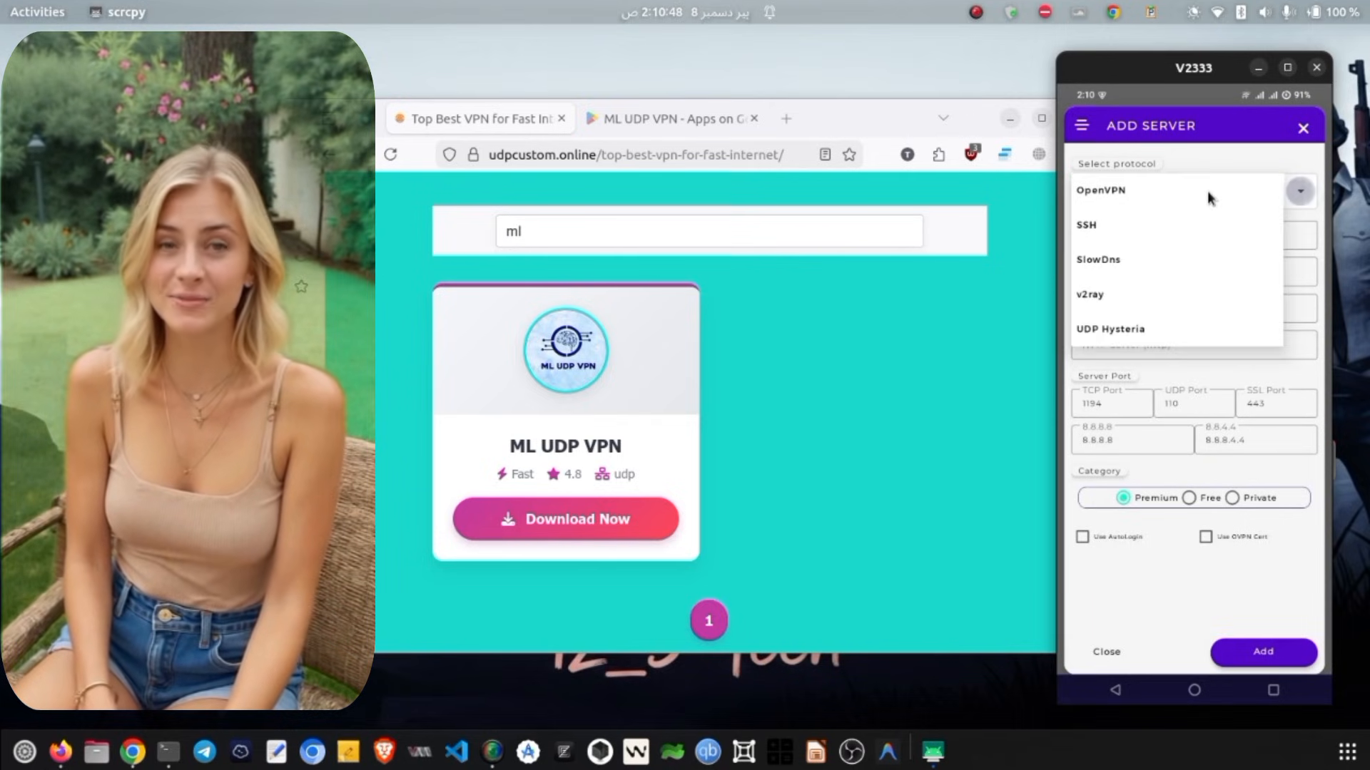
mouse_move(1135, 278)
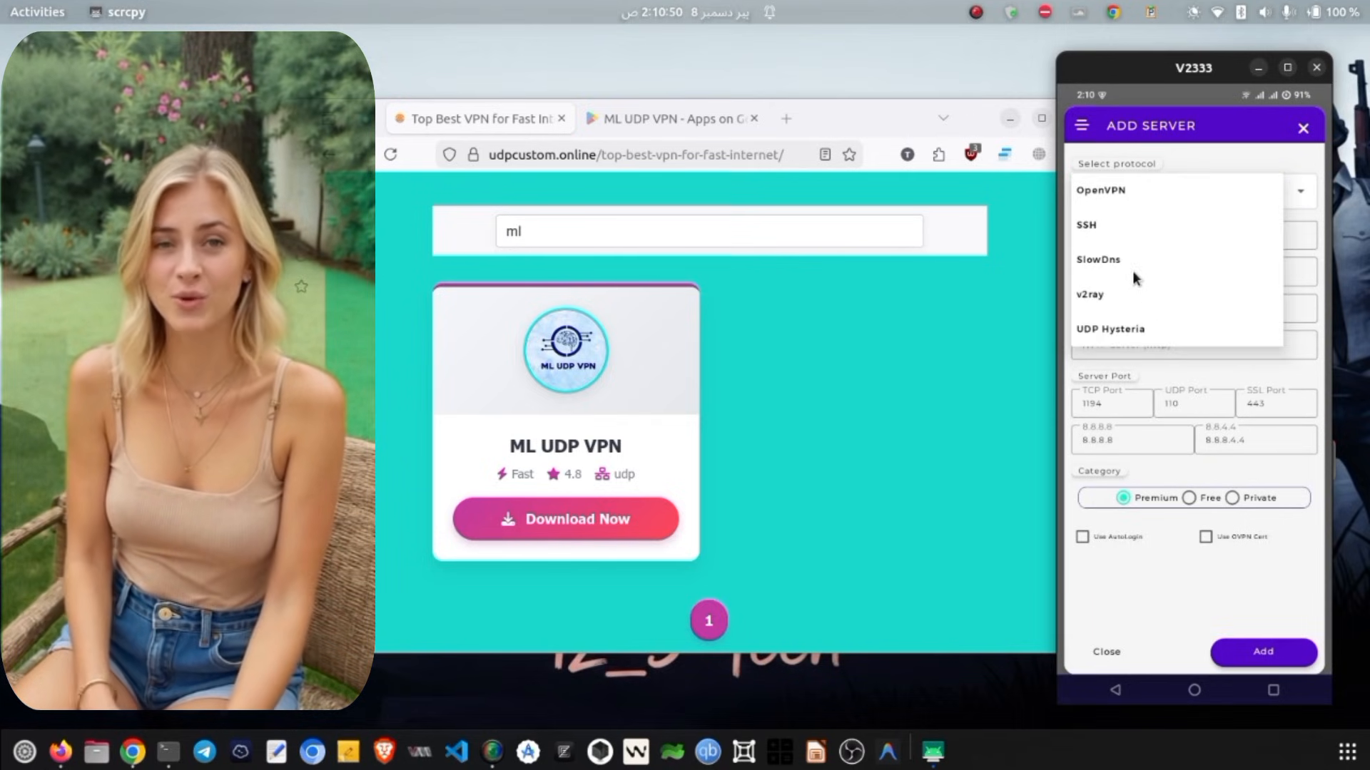
left_click(1086, 225)
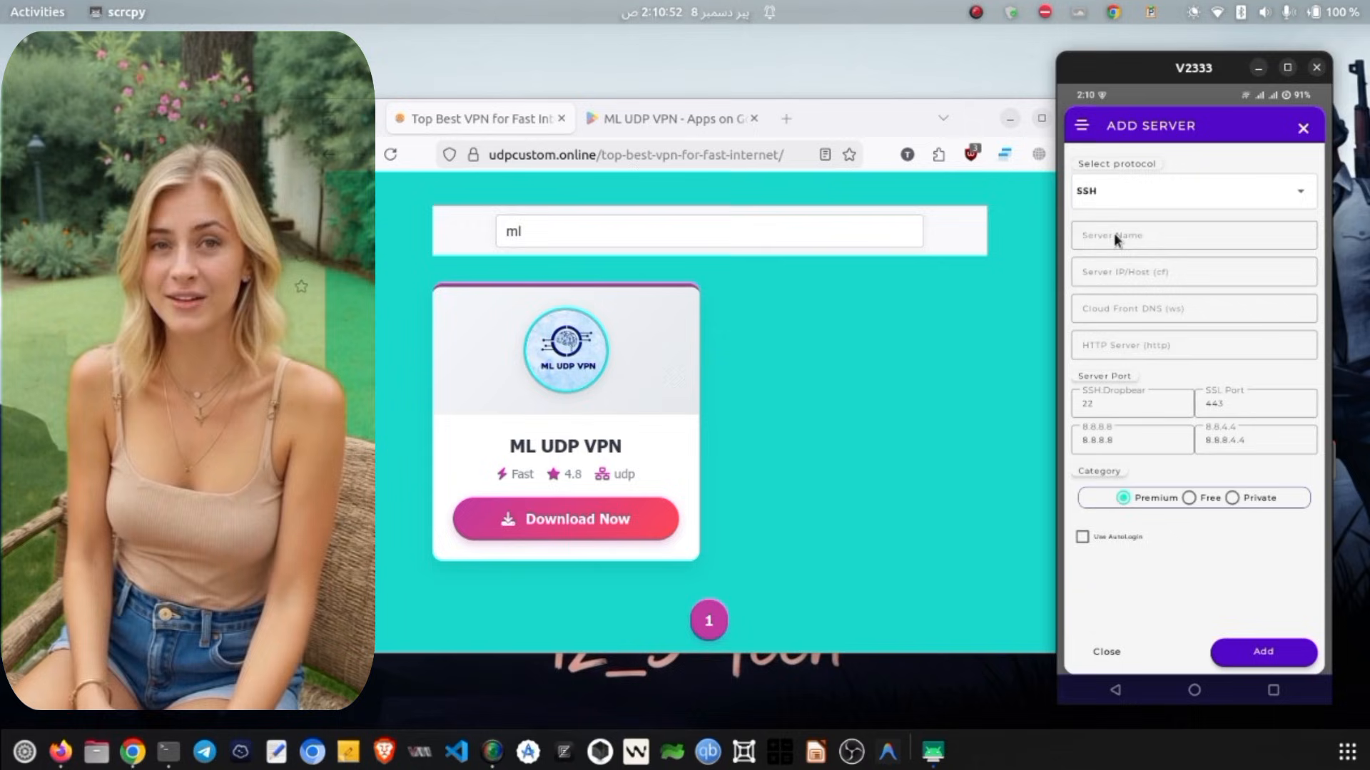
left_click(1192, 190)
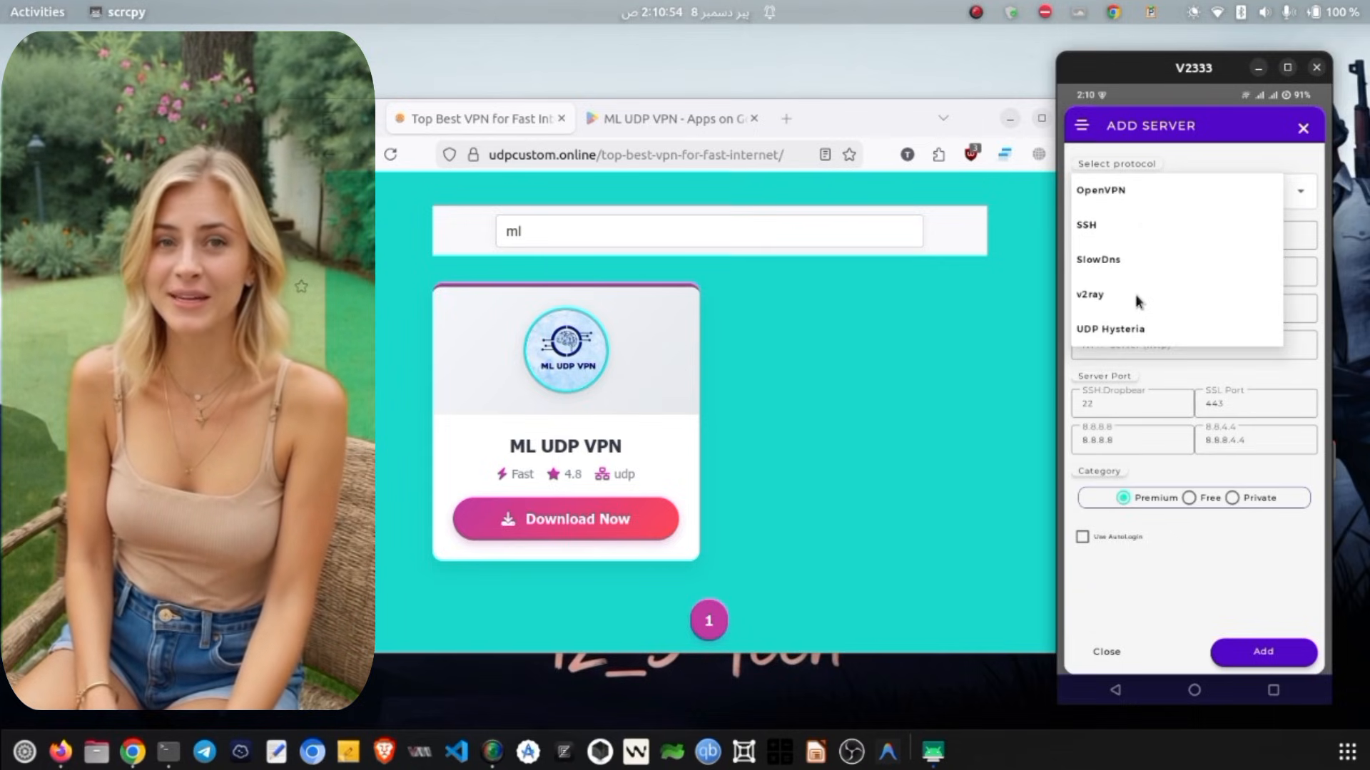
left_click(1090, 295)
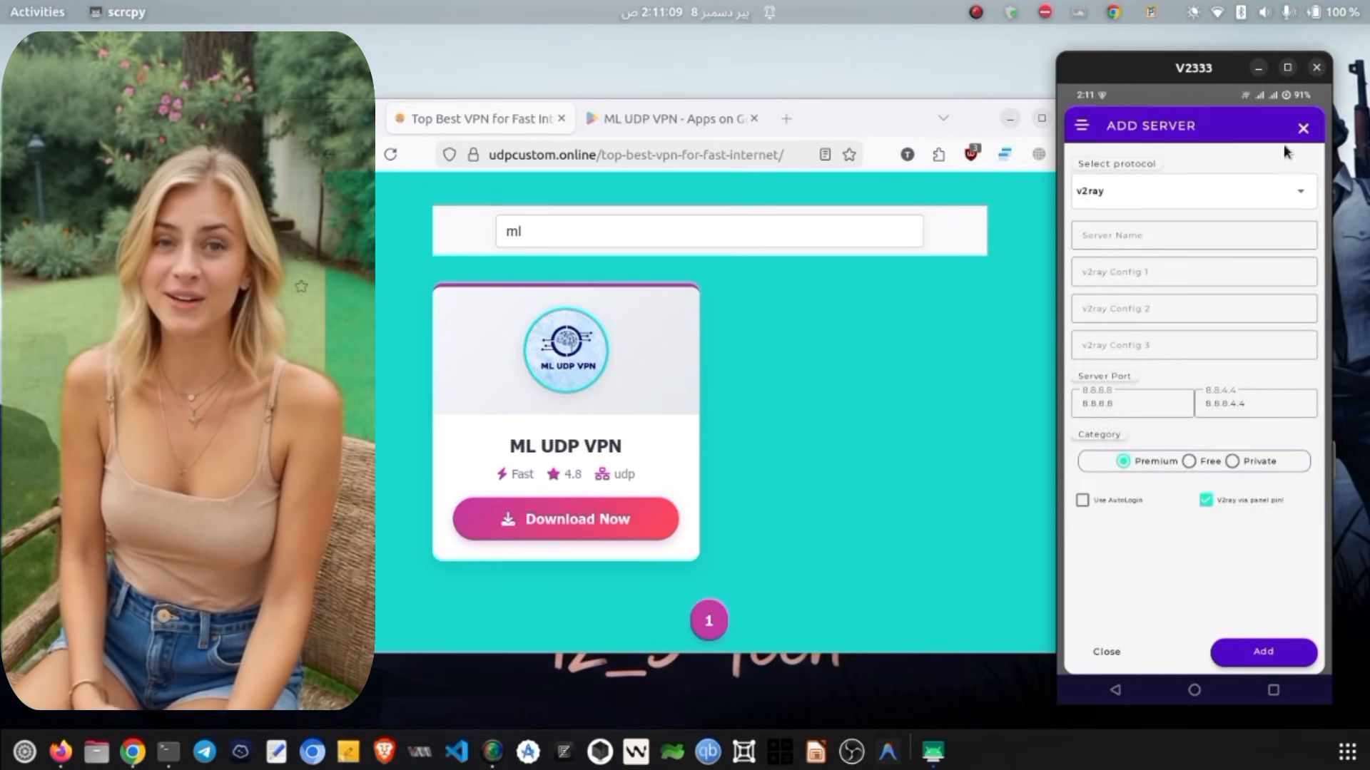
Scroll the Networks list and pick ALL COUNTRY UDP (MODE)
left_click(1303, 127)
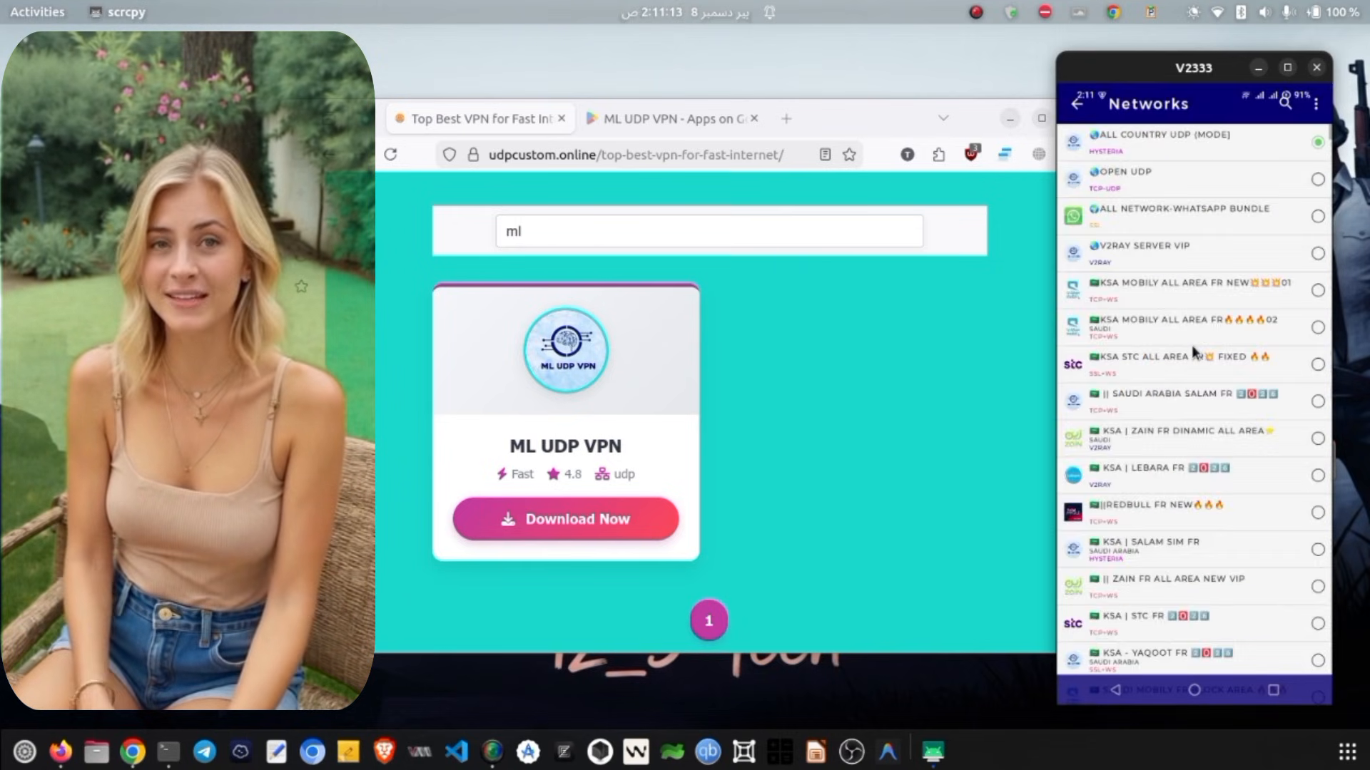
scroll("down", 3)
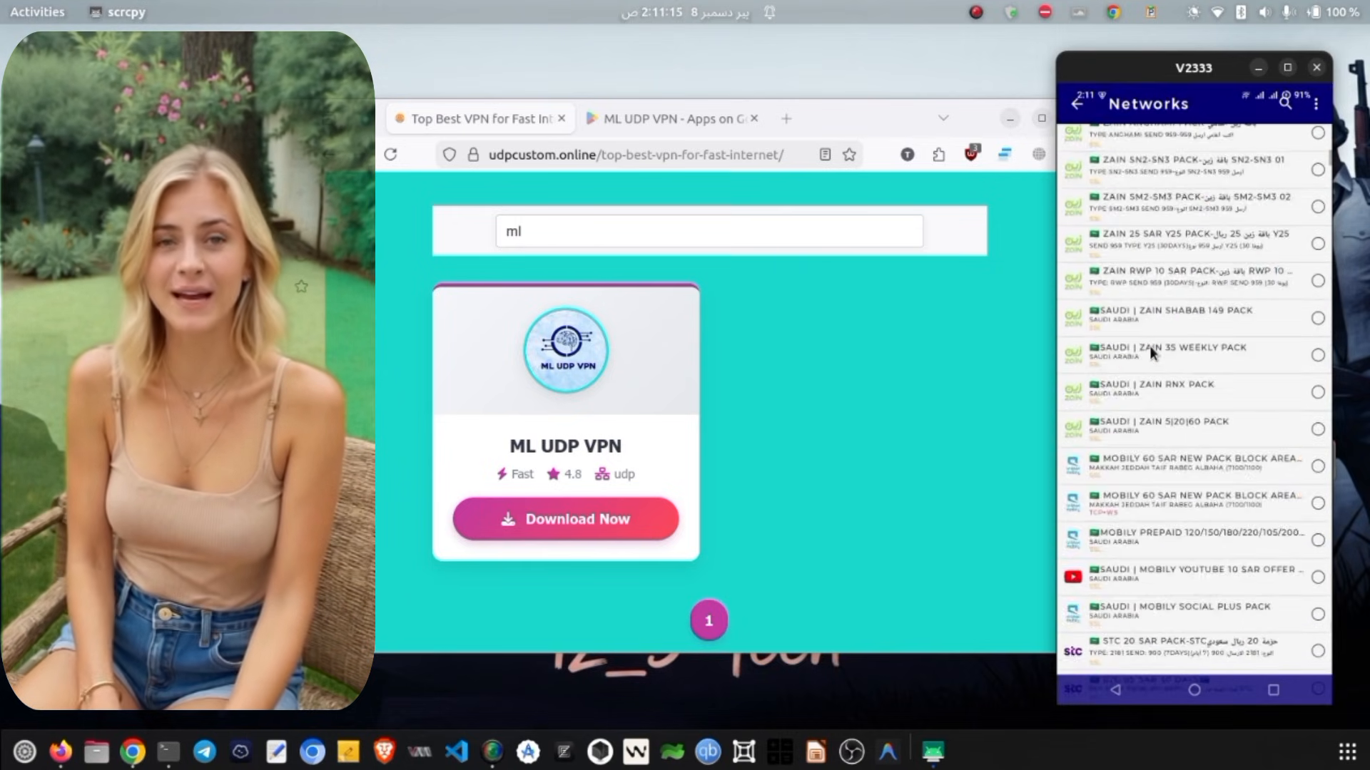
scroll("down", 3)
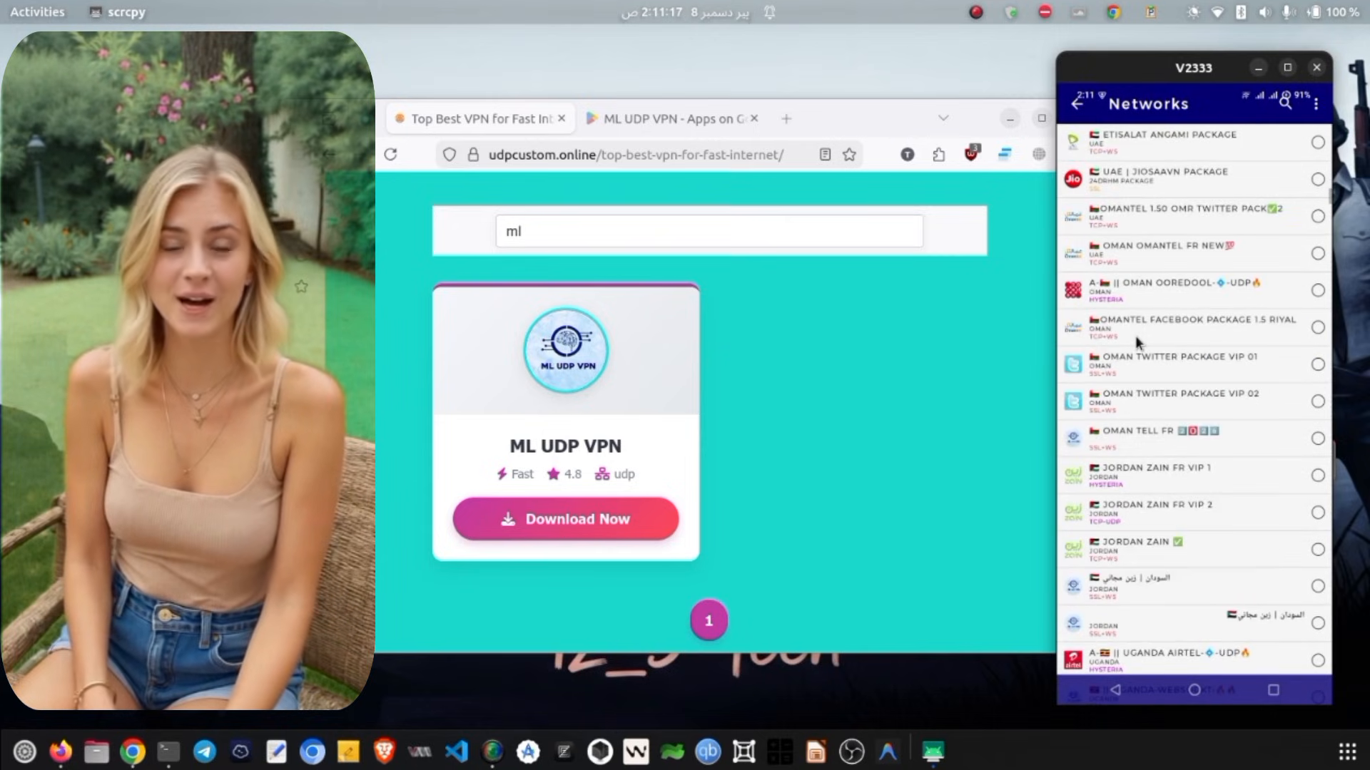
scroll("down", 3)
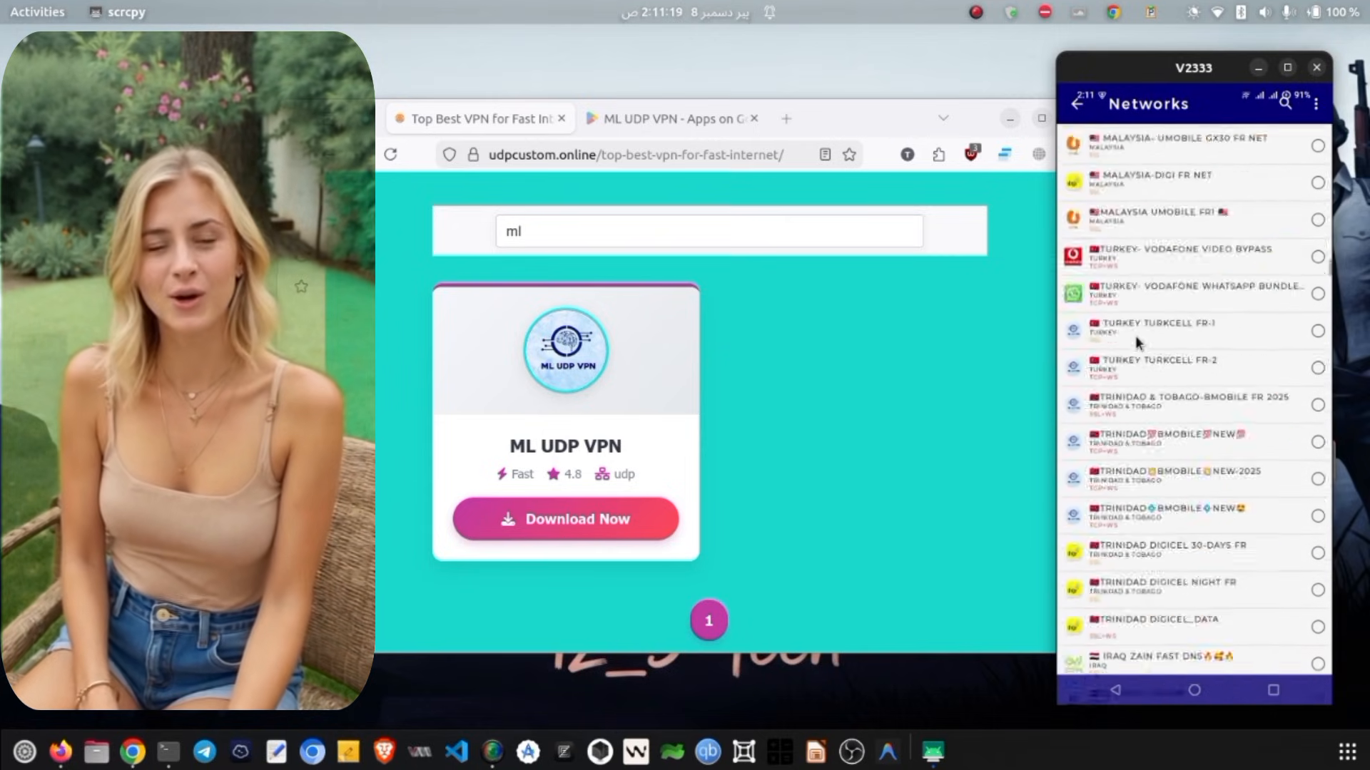
scroll("down", 3)
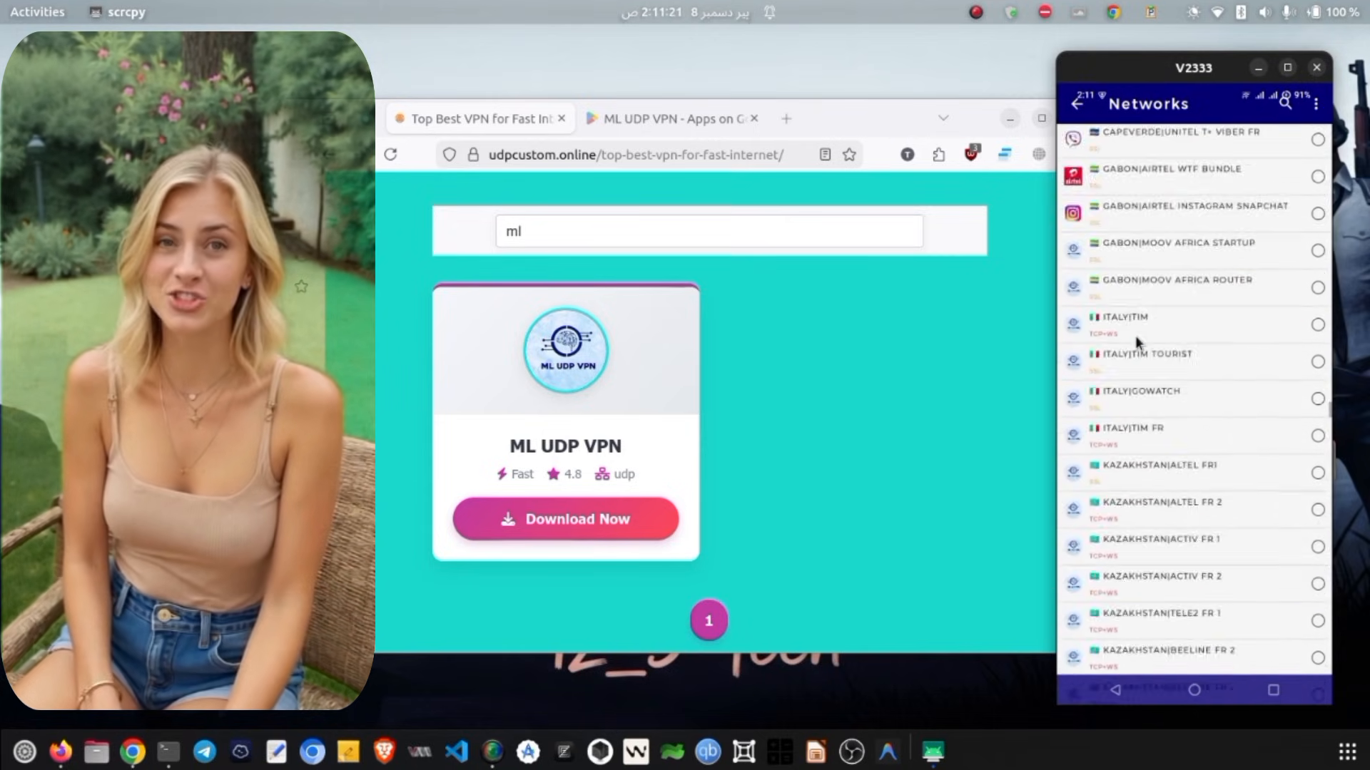
scroll("down", 3)
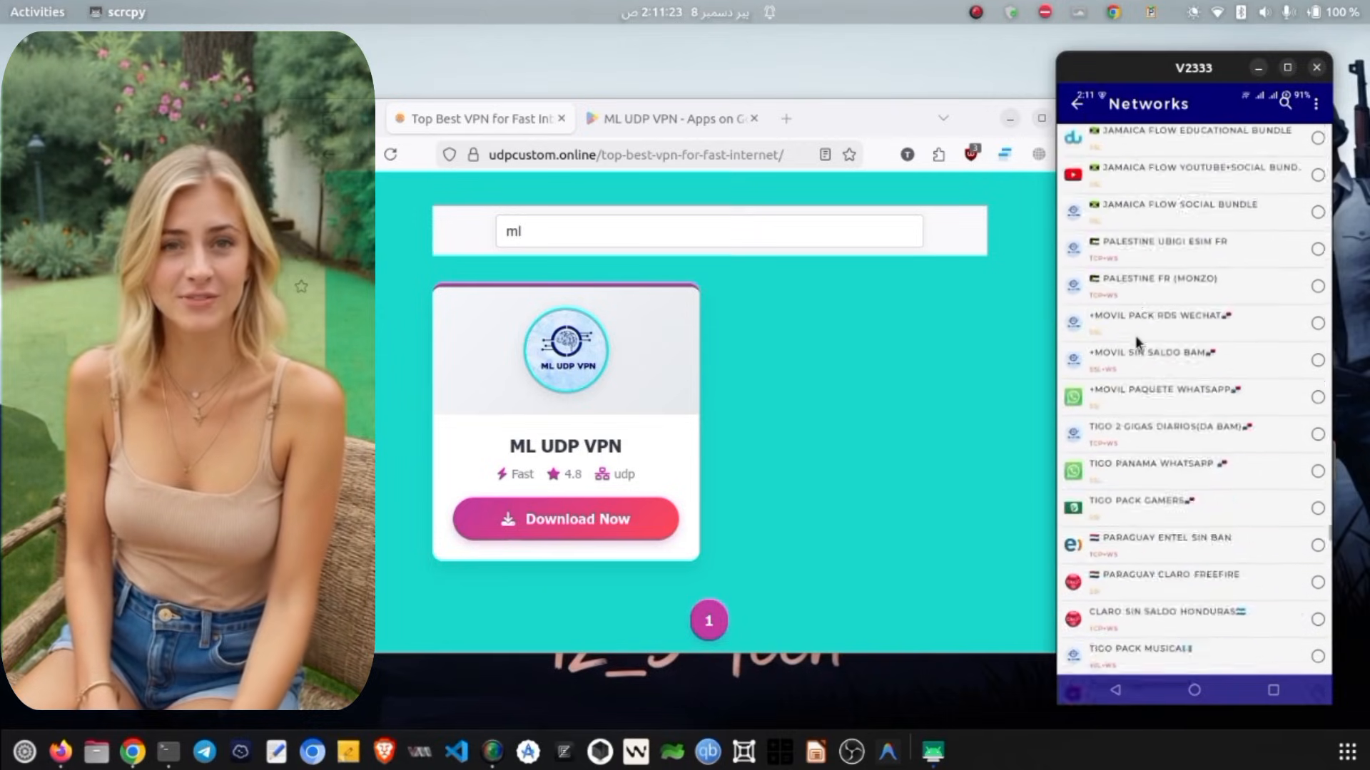
scroll("down", 3)
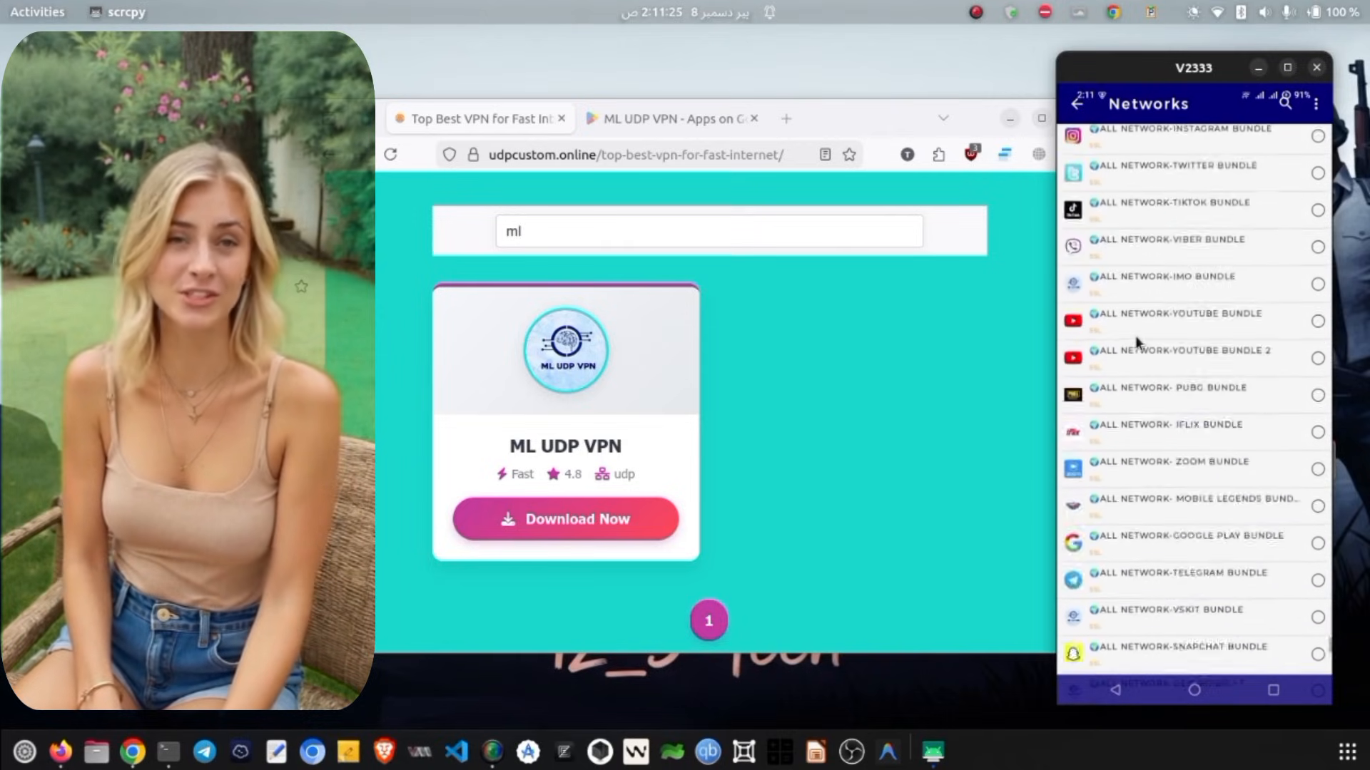
scroll("down", 3)
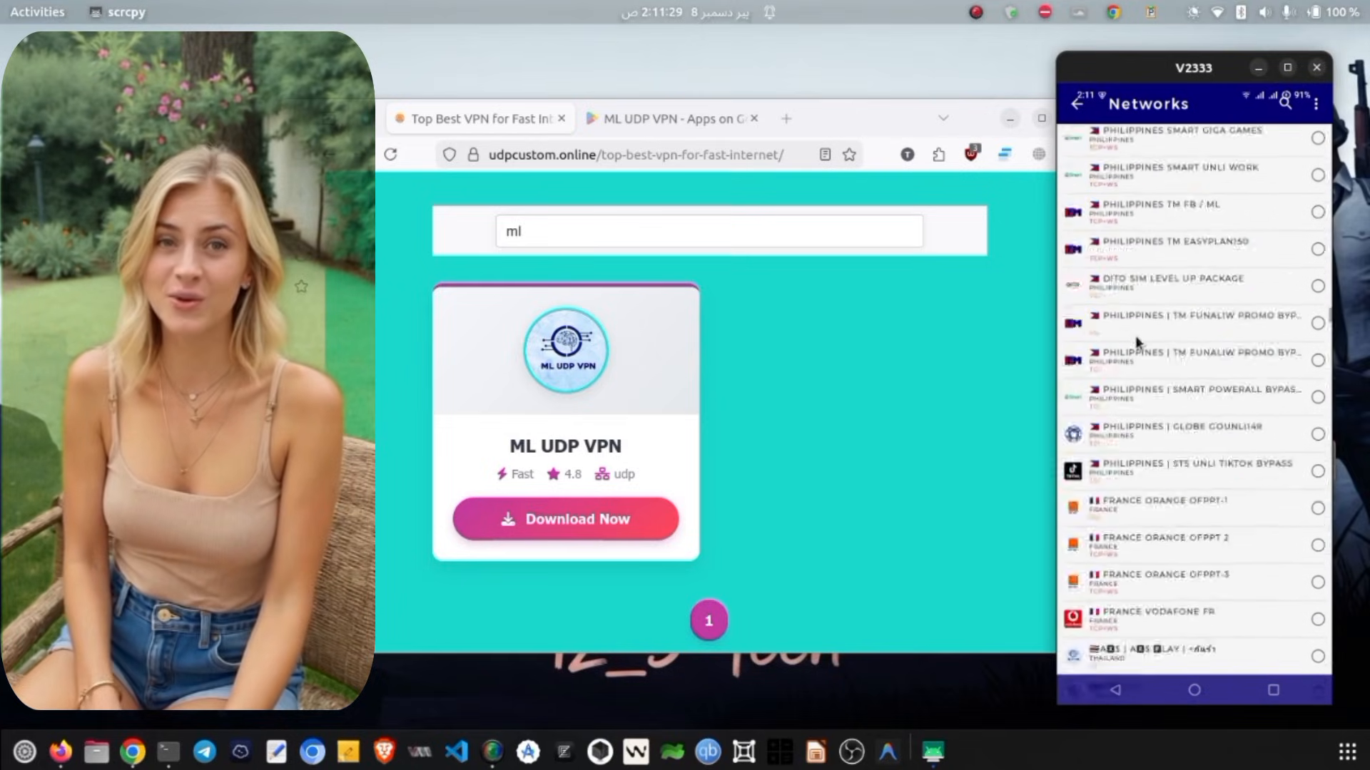
scroll("down", 3)
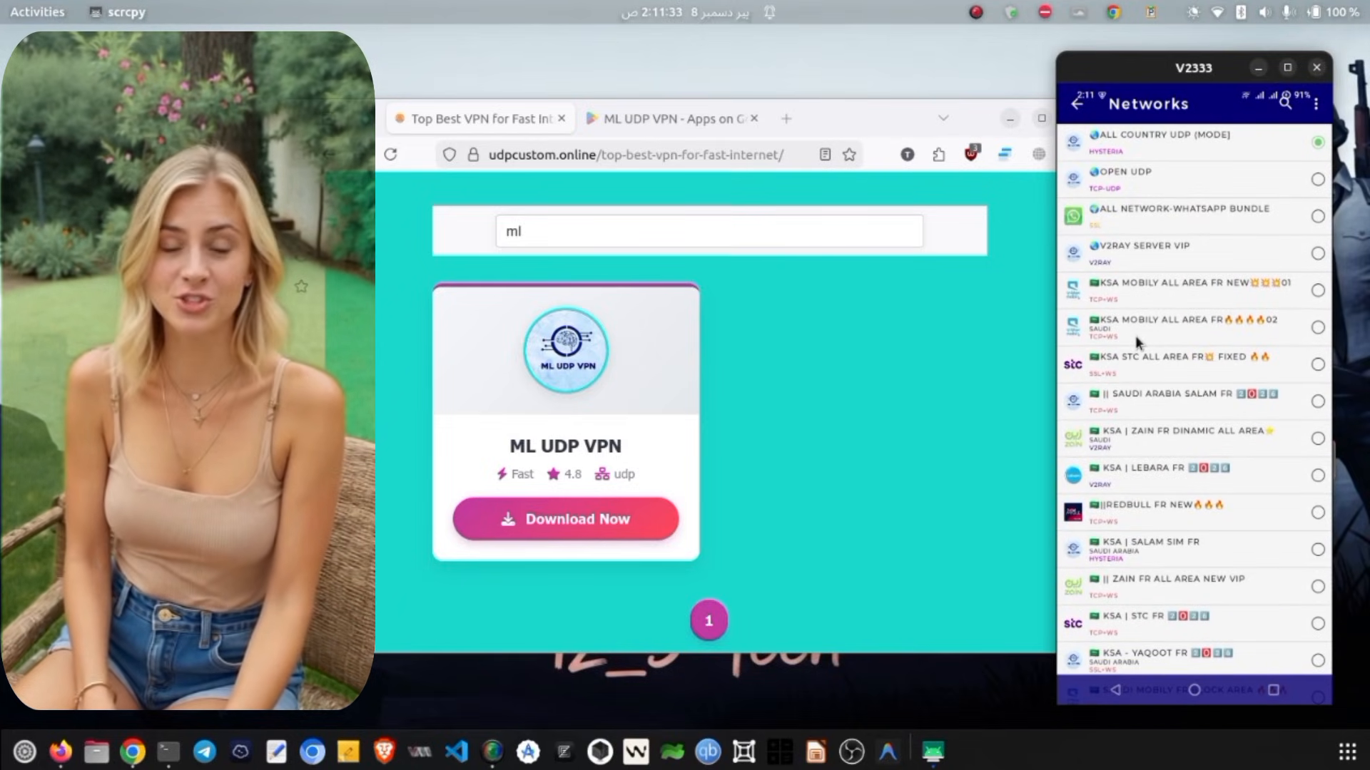
left_click(1188, 141)
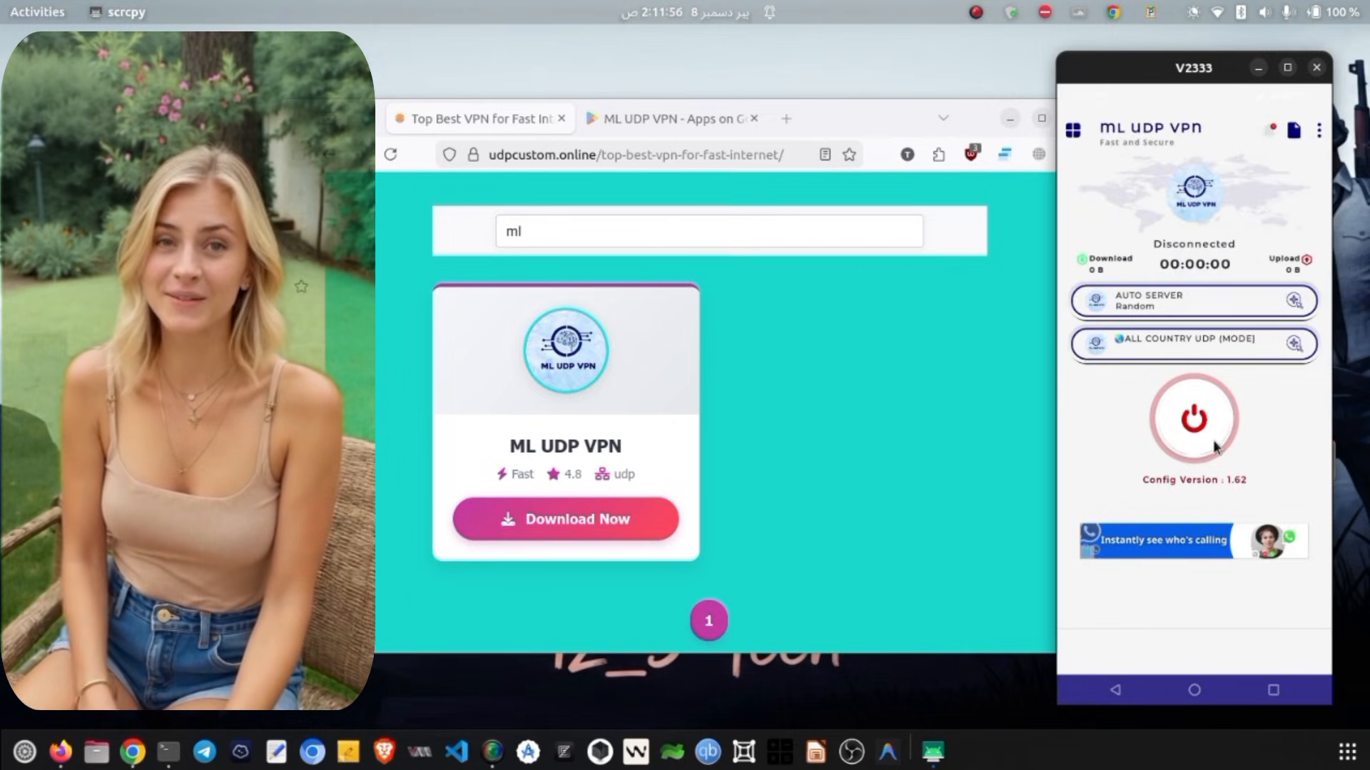
Connect the VPN, approve the connection request, then disconnect after about 18 seconds
left_click(1192, 418)
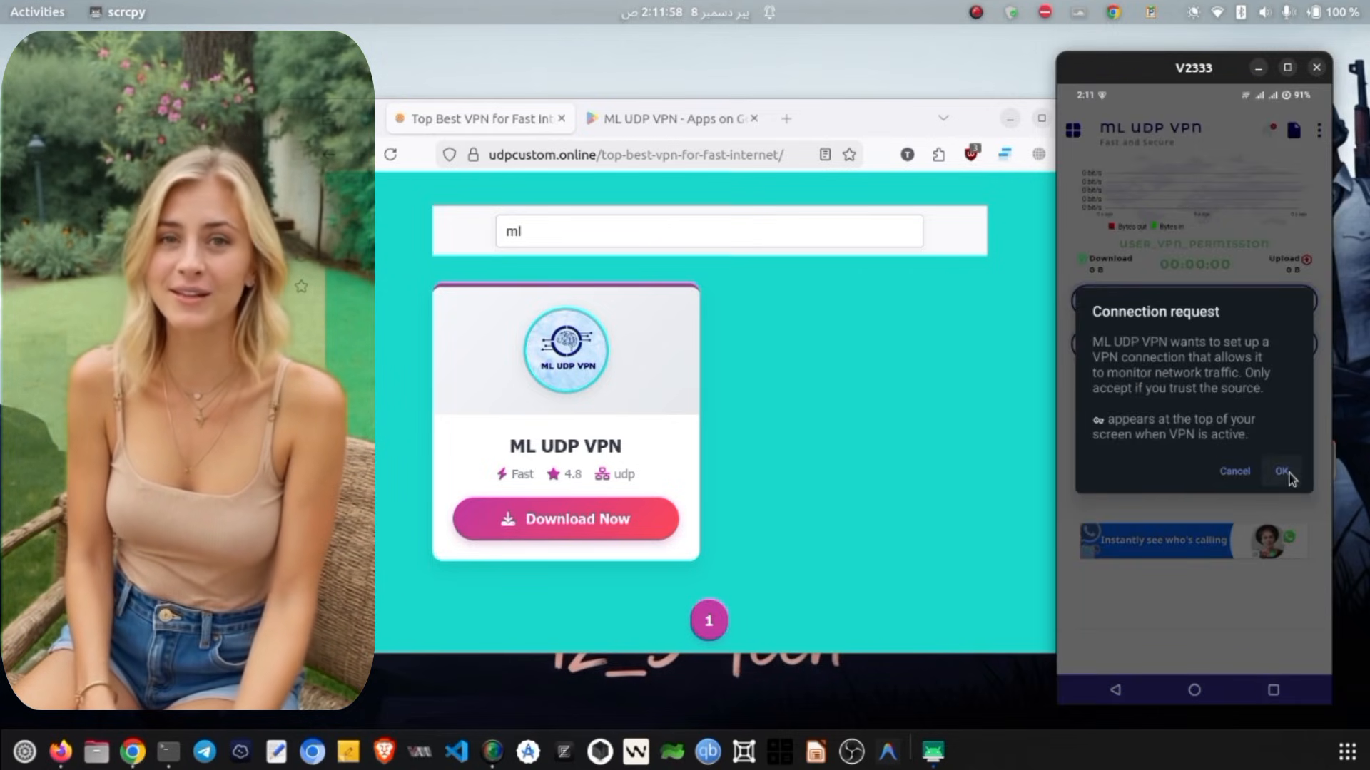
left_click(1281, 471)
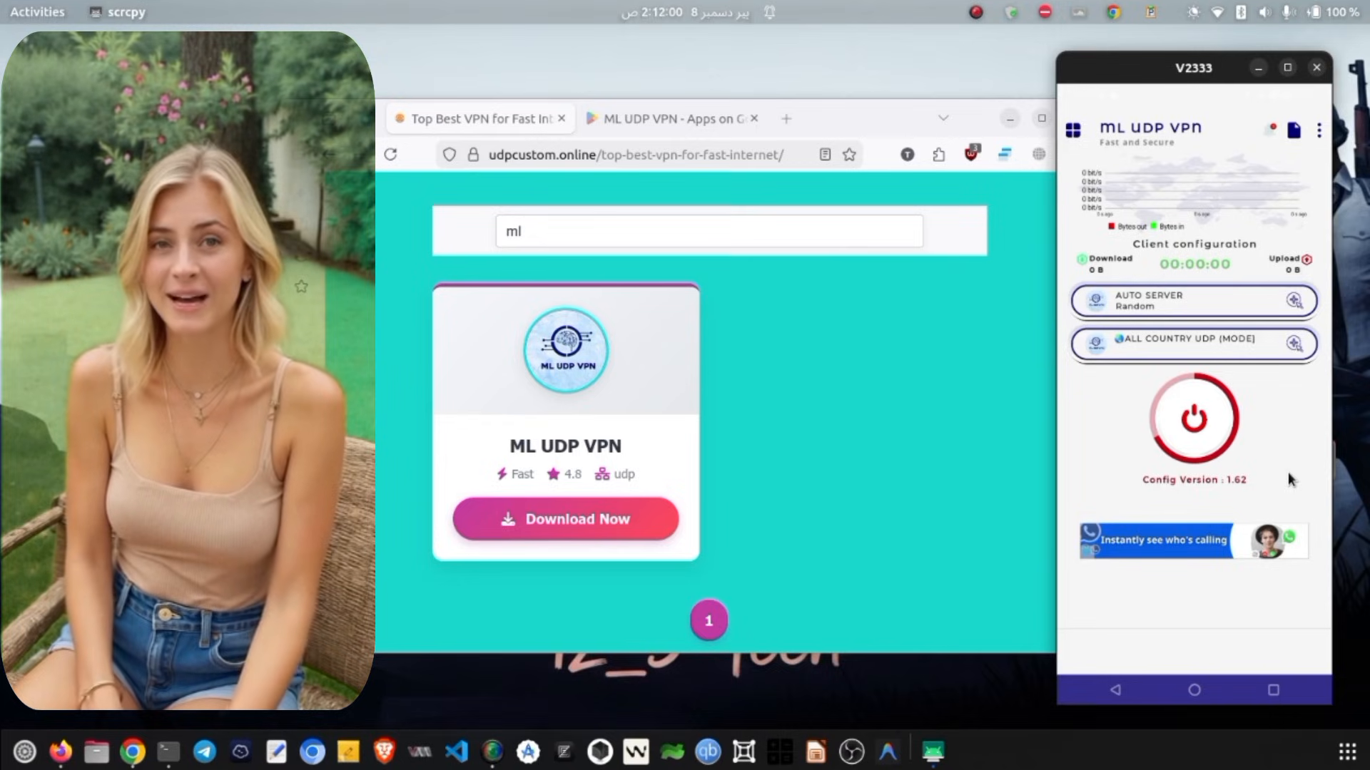
left_click(1192, 418)
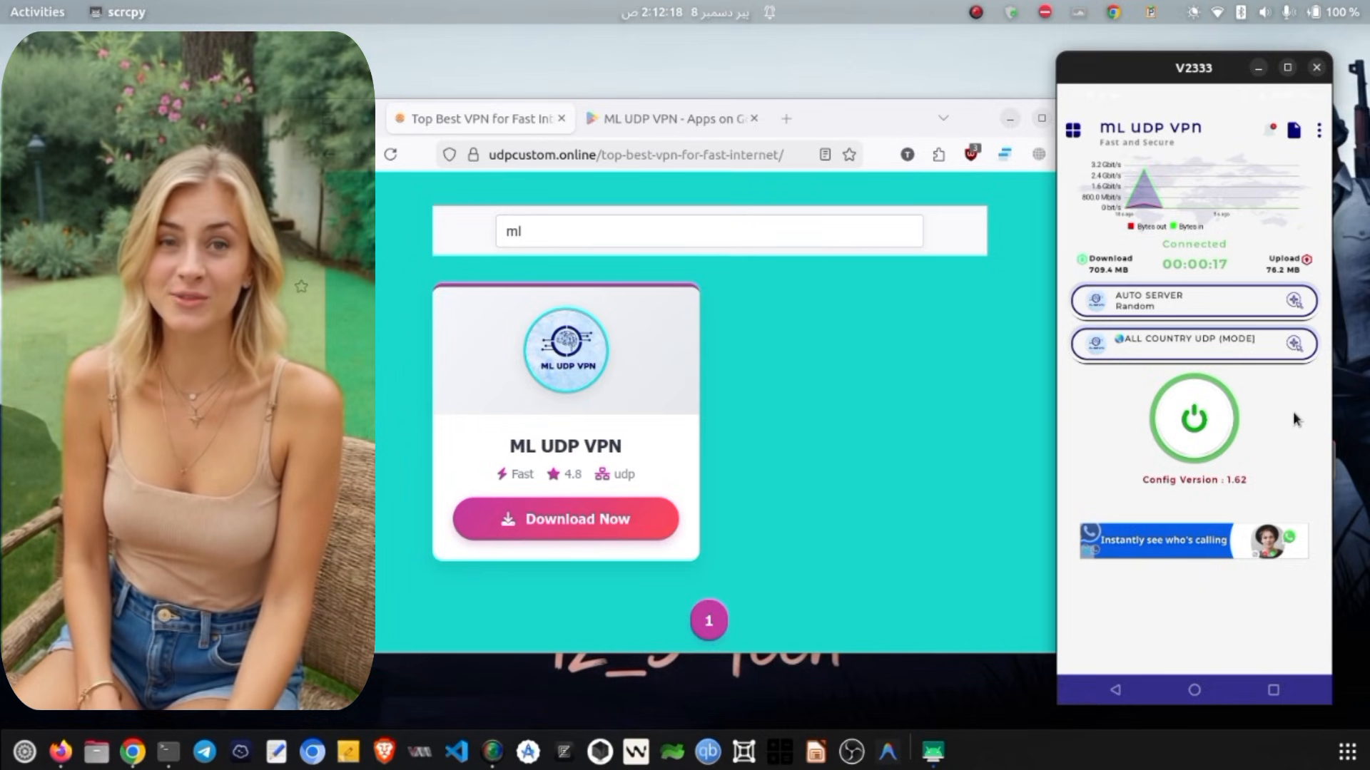
left_click(1193, 419)
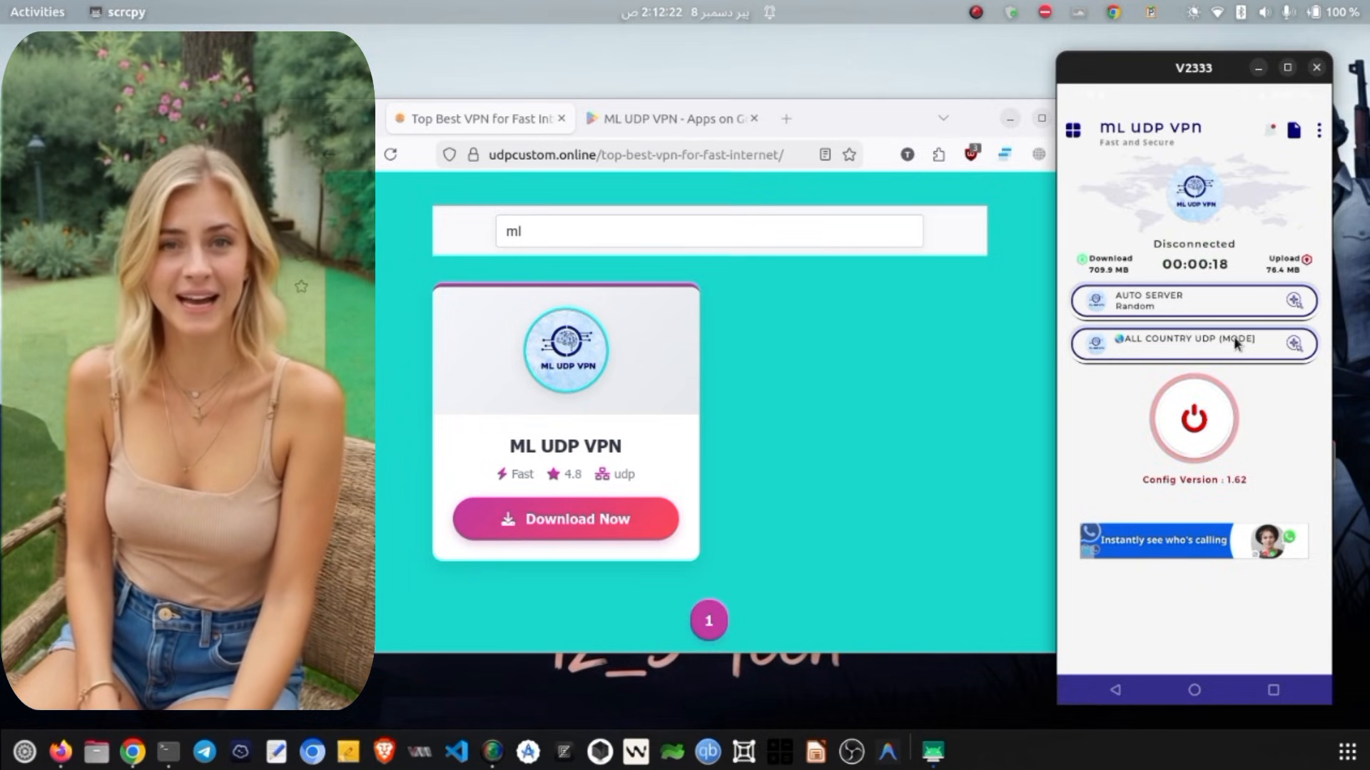